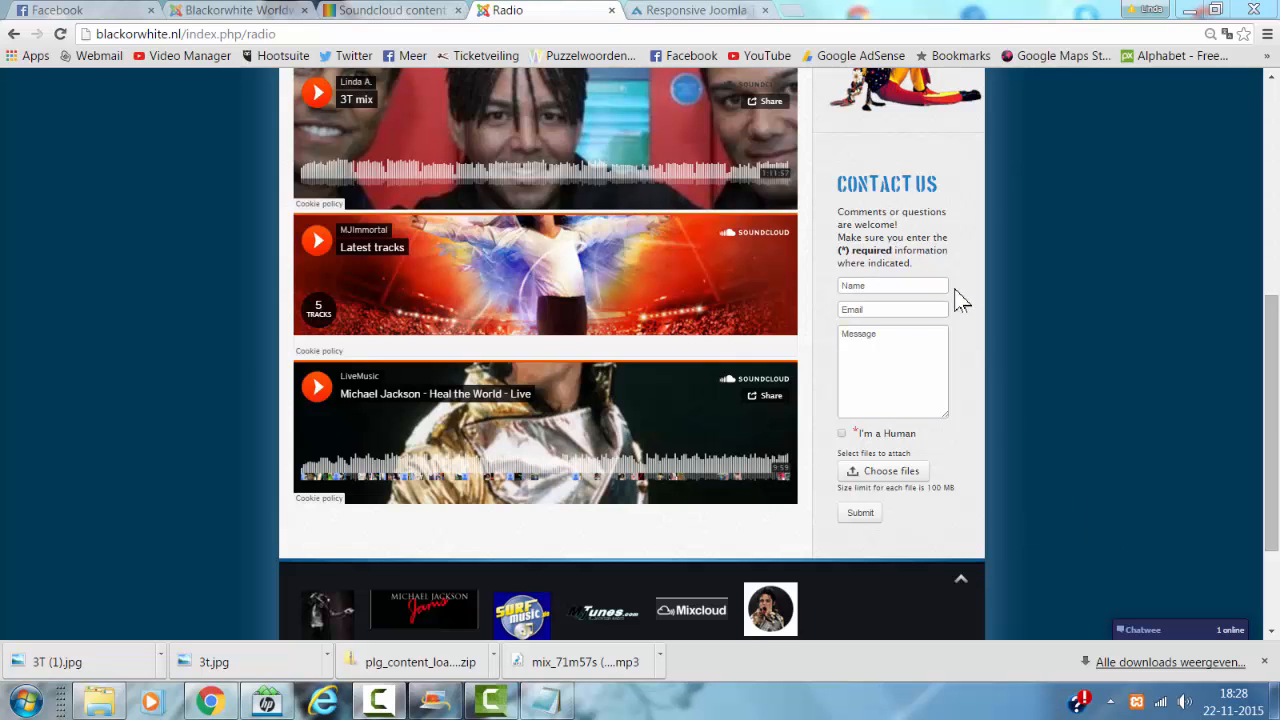
# - Scroll through the live Radio page, then switch to the SoundCloud content plugin product page
pyautogui.scroll(3)
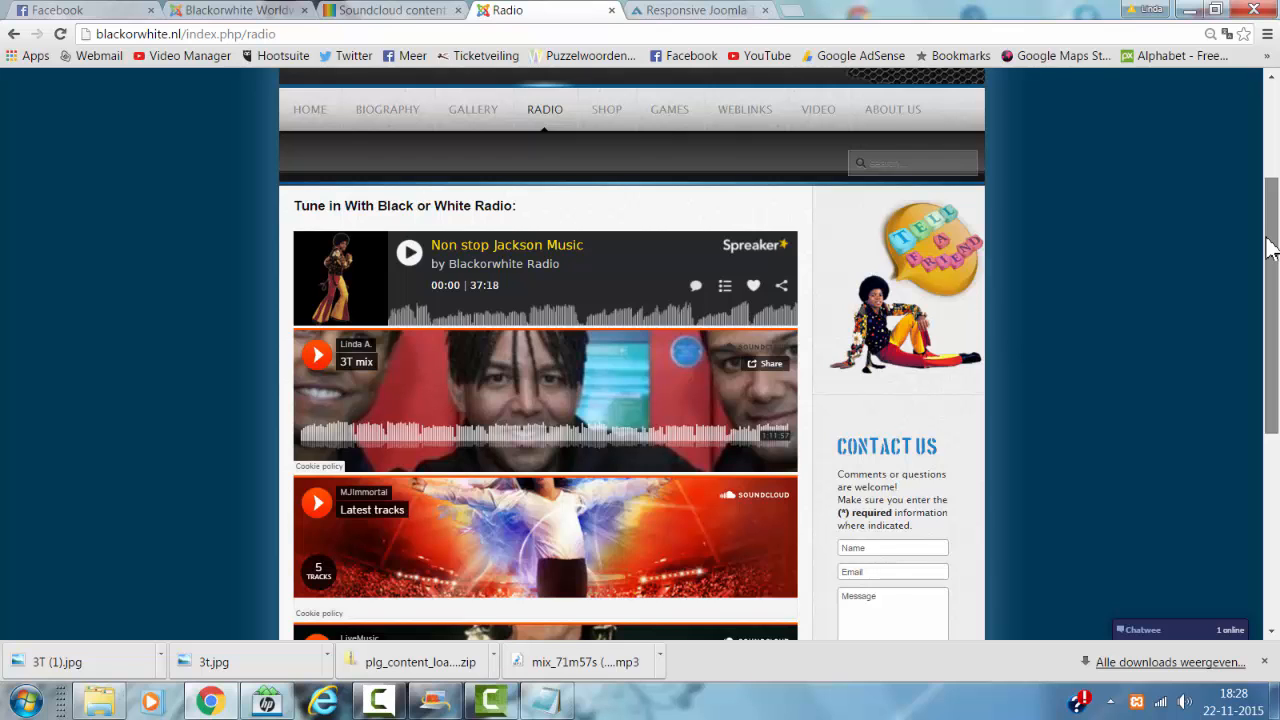
pyautogui.scroll(-3)
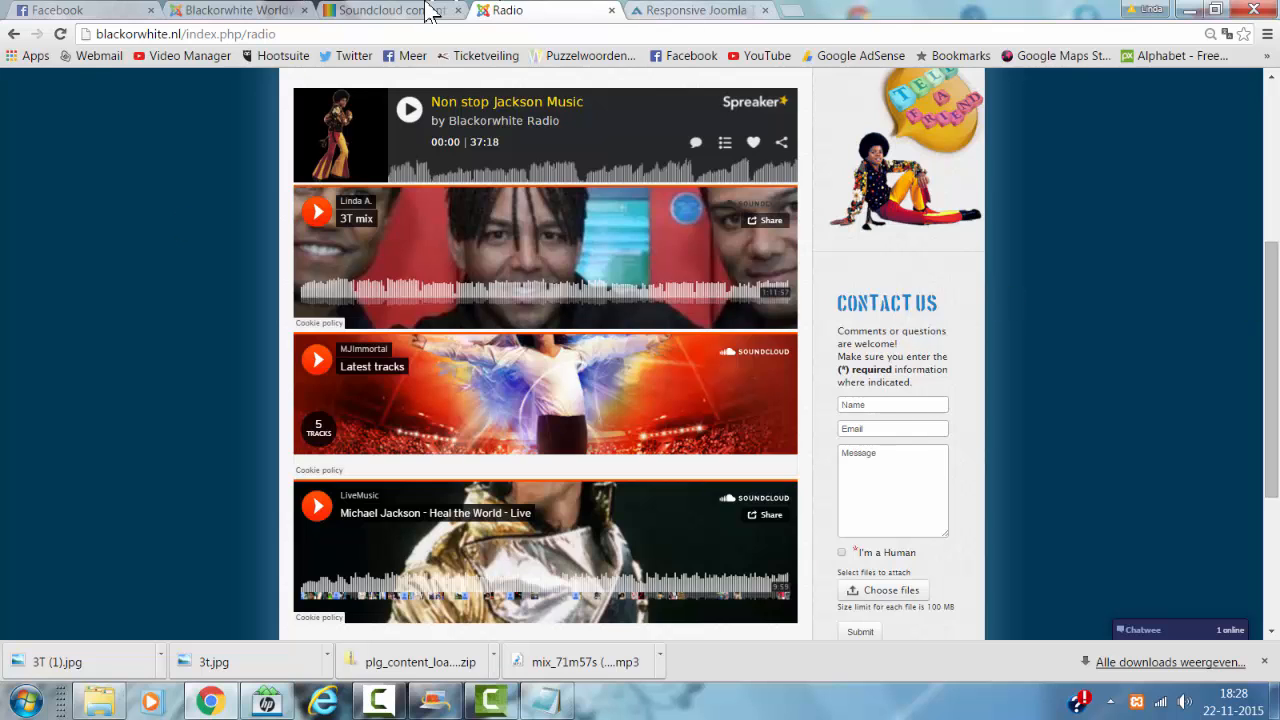
pyautogui.click(380, 10)
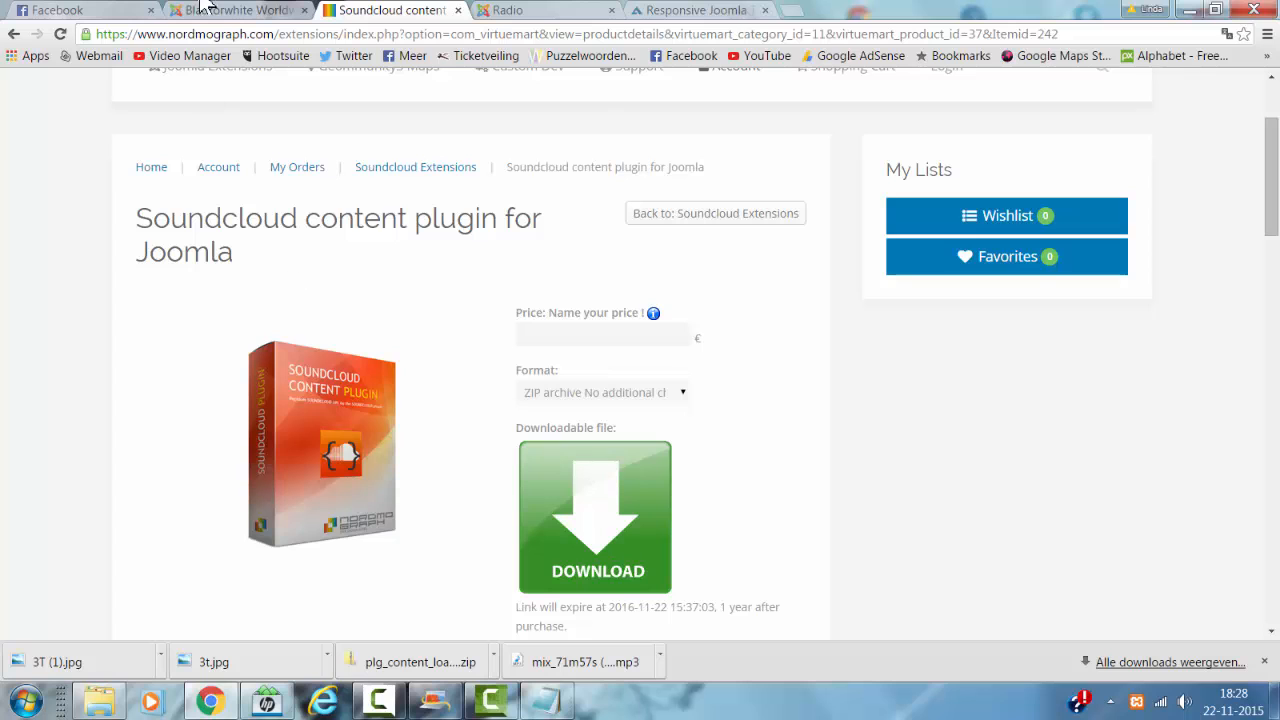
# - Log in to the Joomla administrator and filter the Plugins list by 'soundcloud'
pyautogui.click(240, 10)
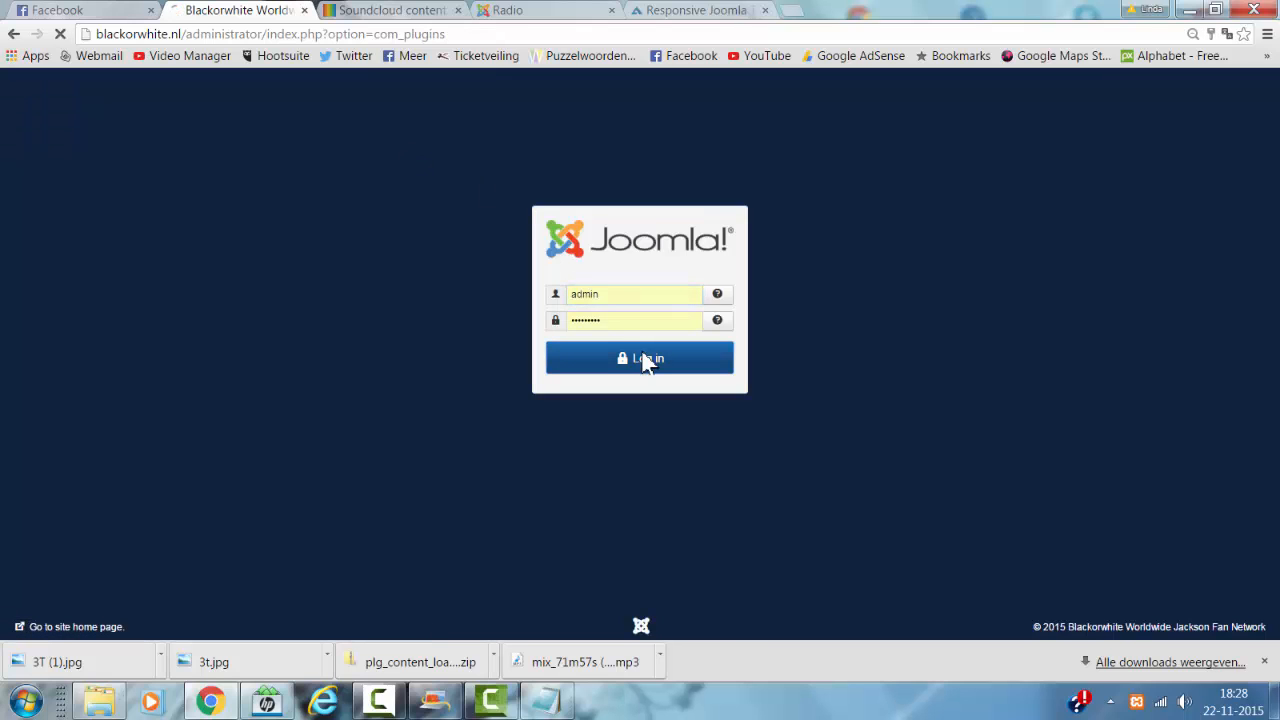
pyautogui.click(639, 358)
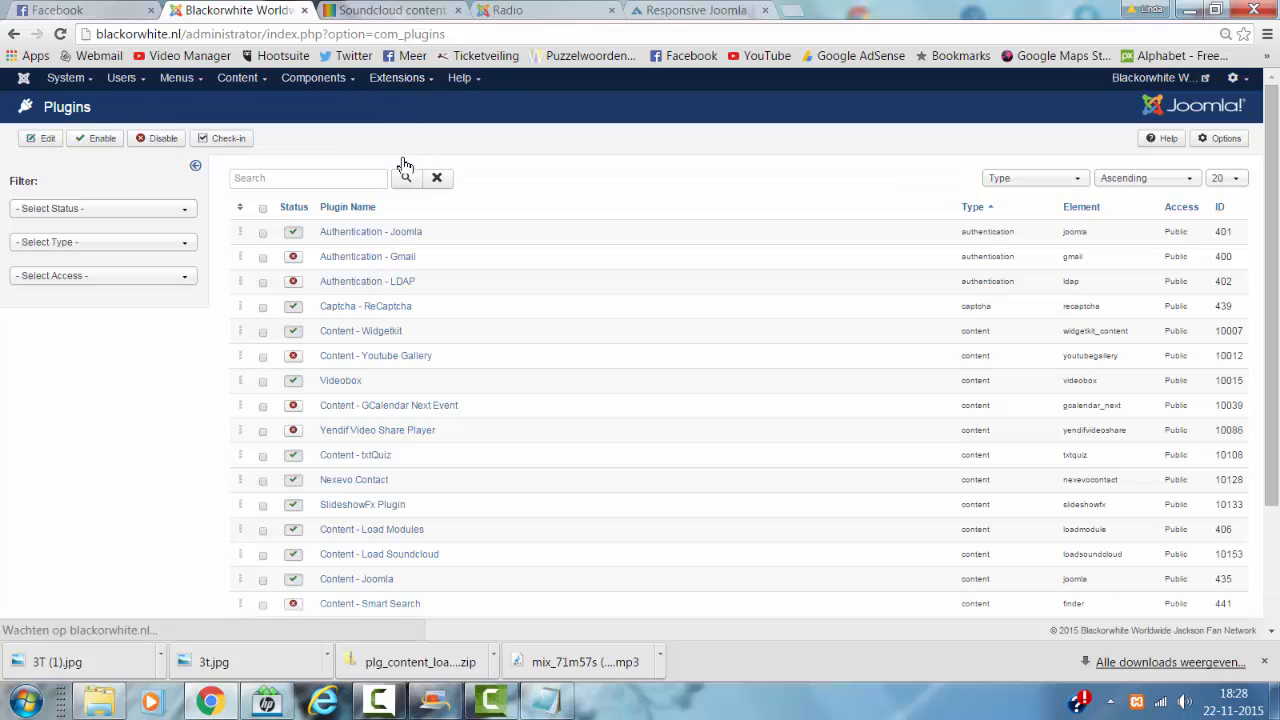
pyautogui.click(307, 178)
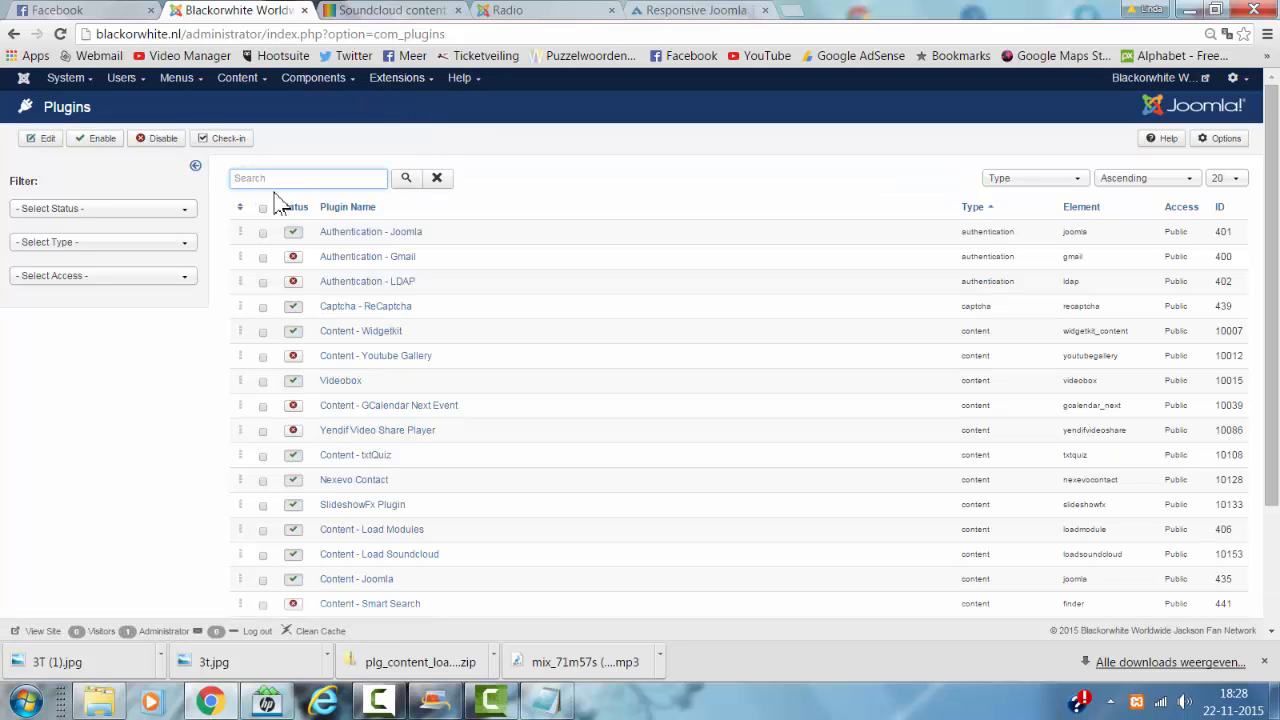
pyautogui.write('soundcloud')
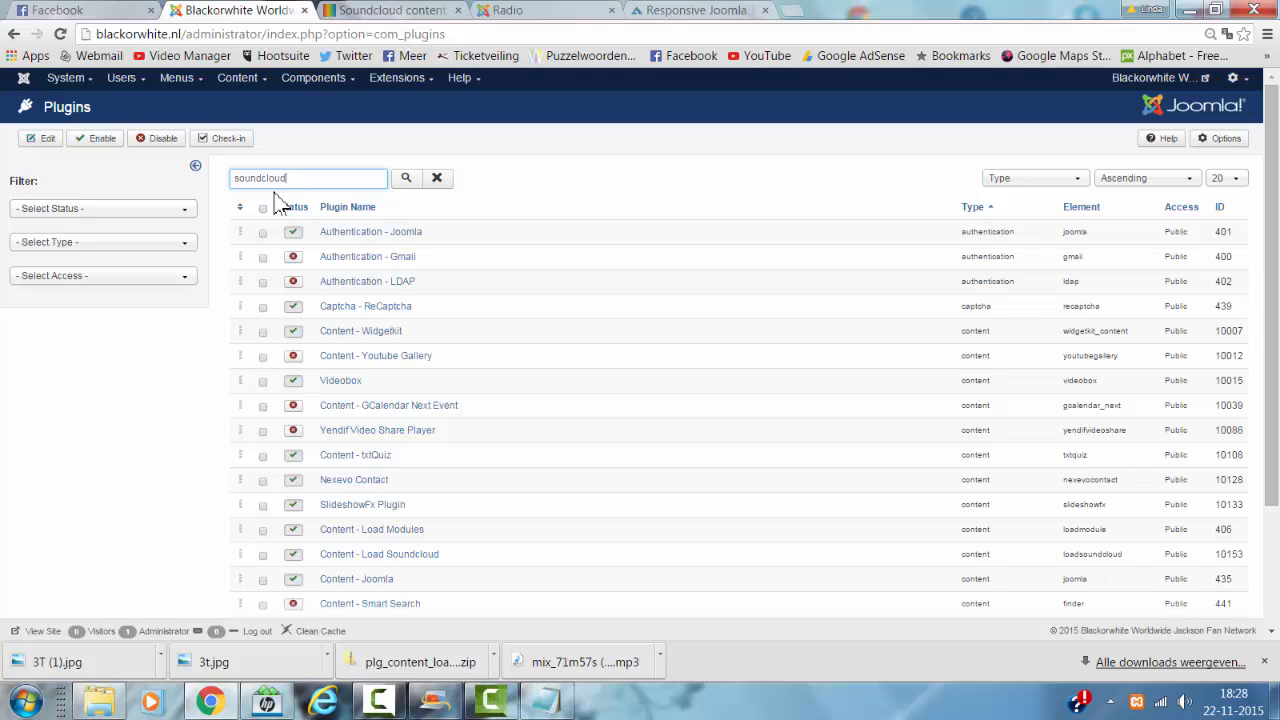
pyautogui.click(406, 178)
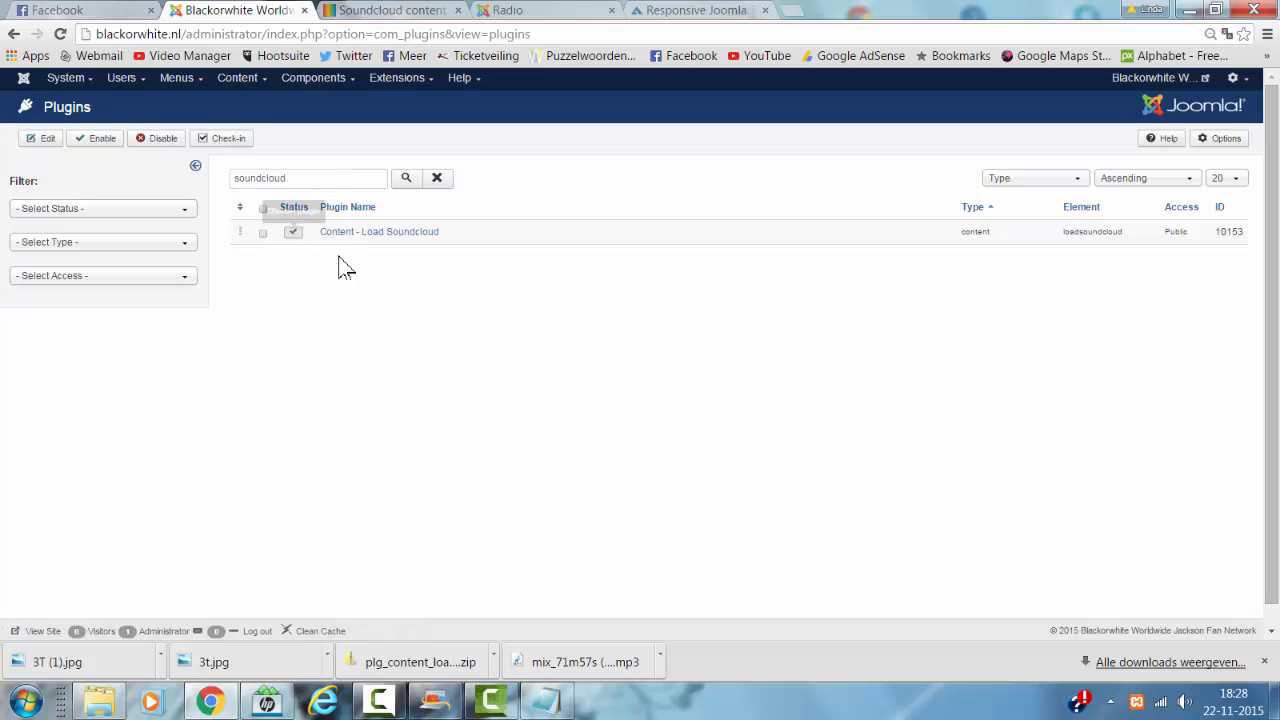
pyautogui.click(293, 231)
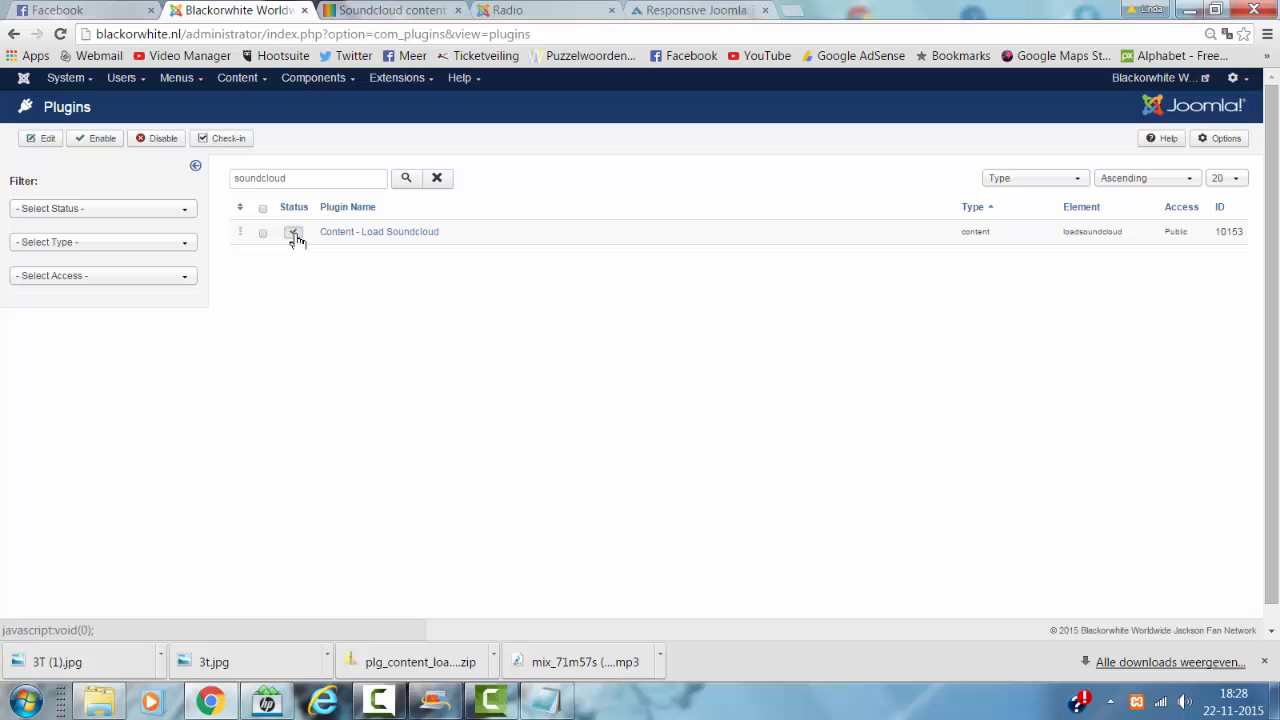
pyautogui.moveTo(294, 231)
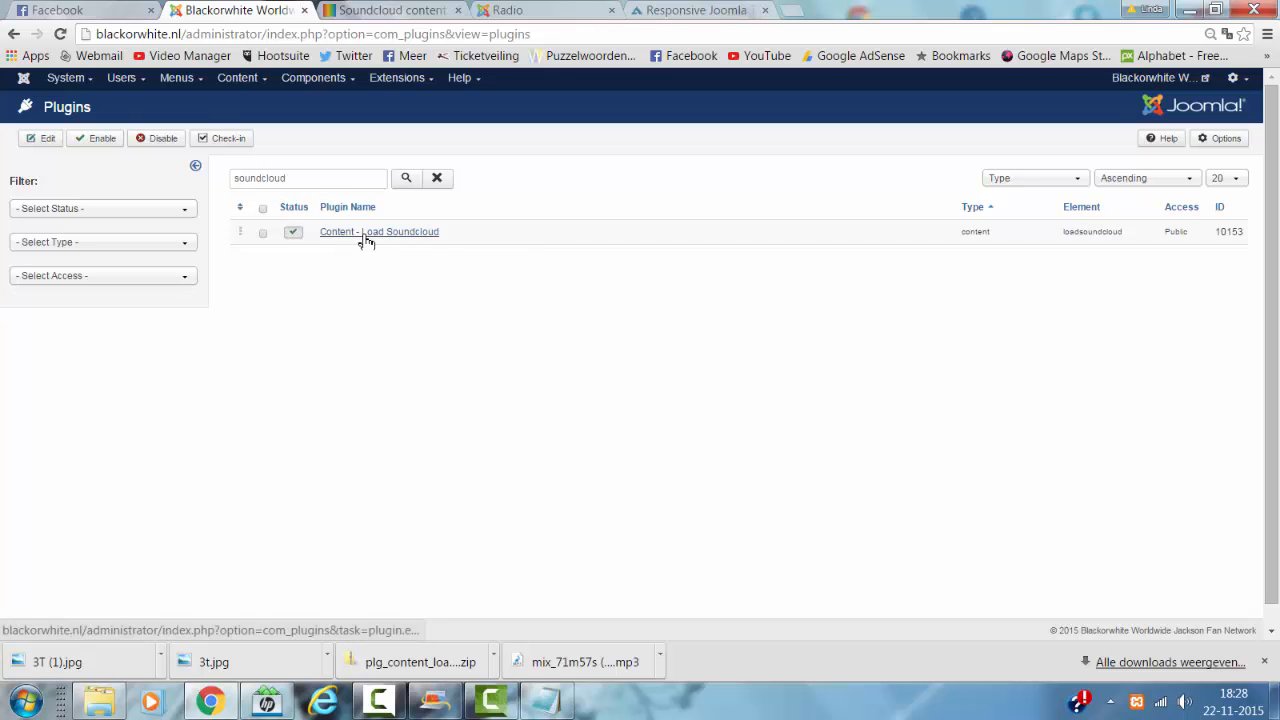
# - Open the Content - Load Soundcloud plugin's edit form to review its player options
pyautogui.click(379, 231)
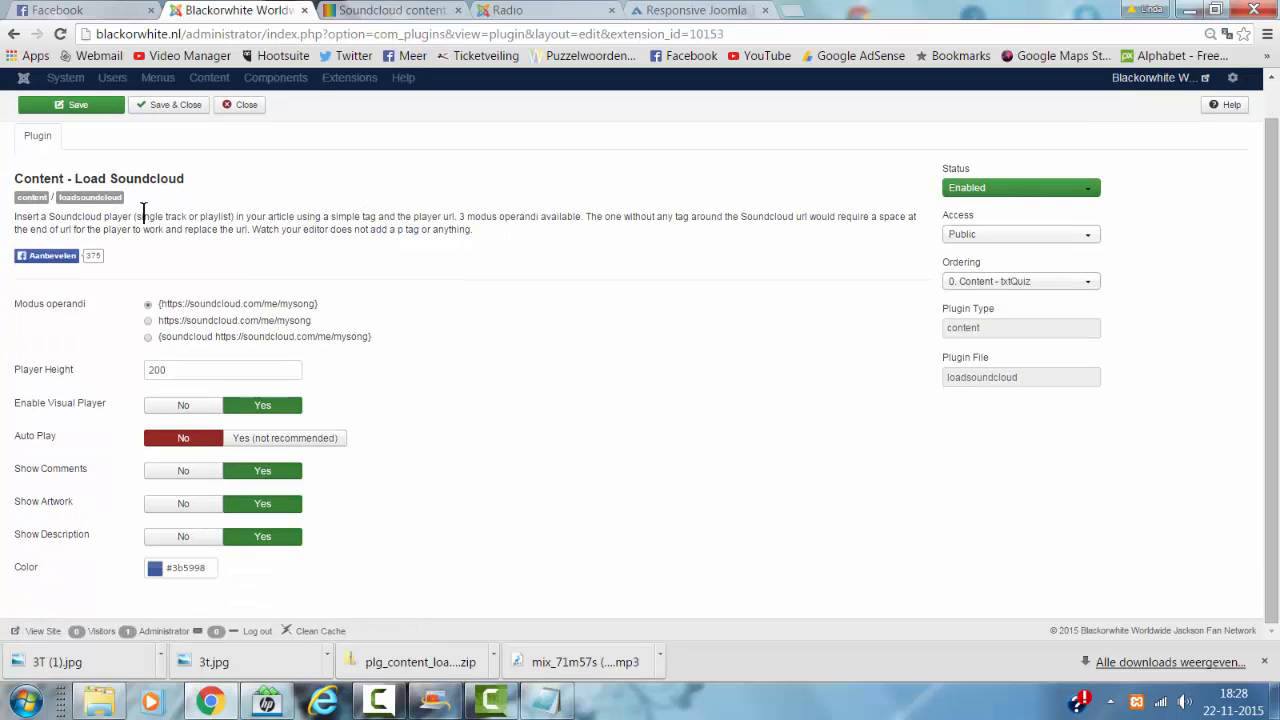
pyautogui.moveTo(90, 197)
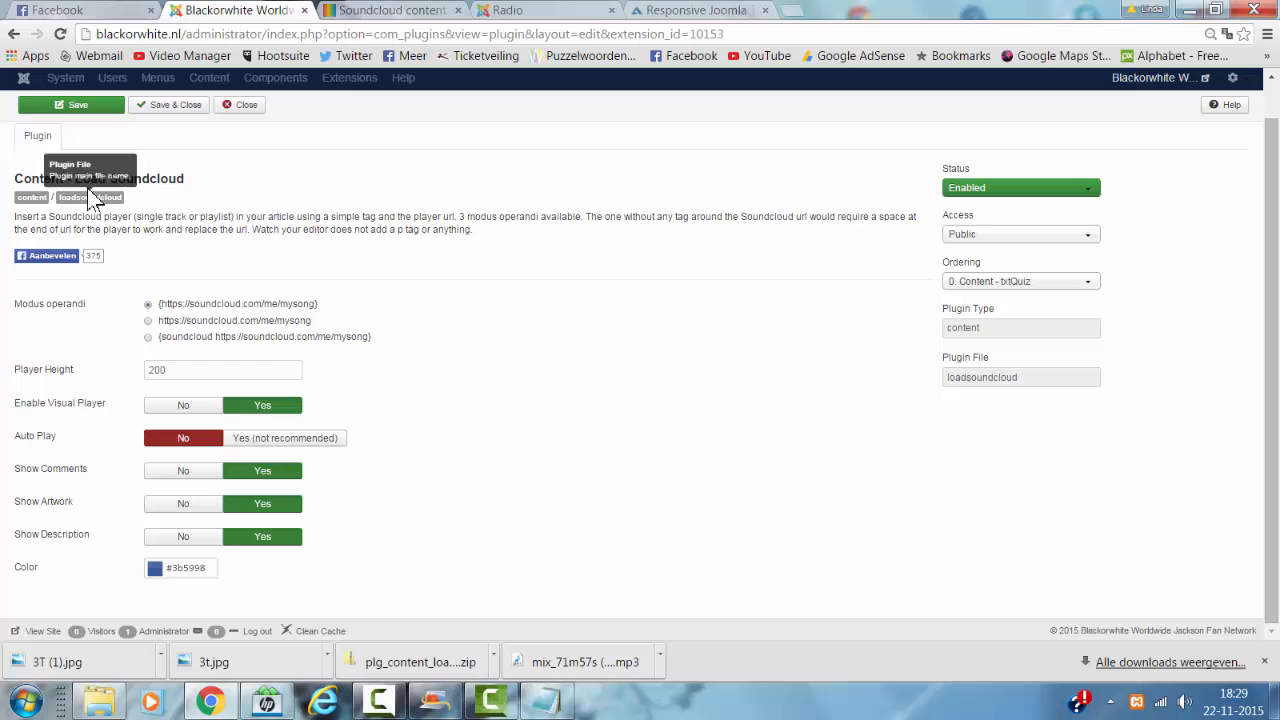
pyautogui.moveTo(305, 208)
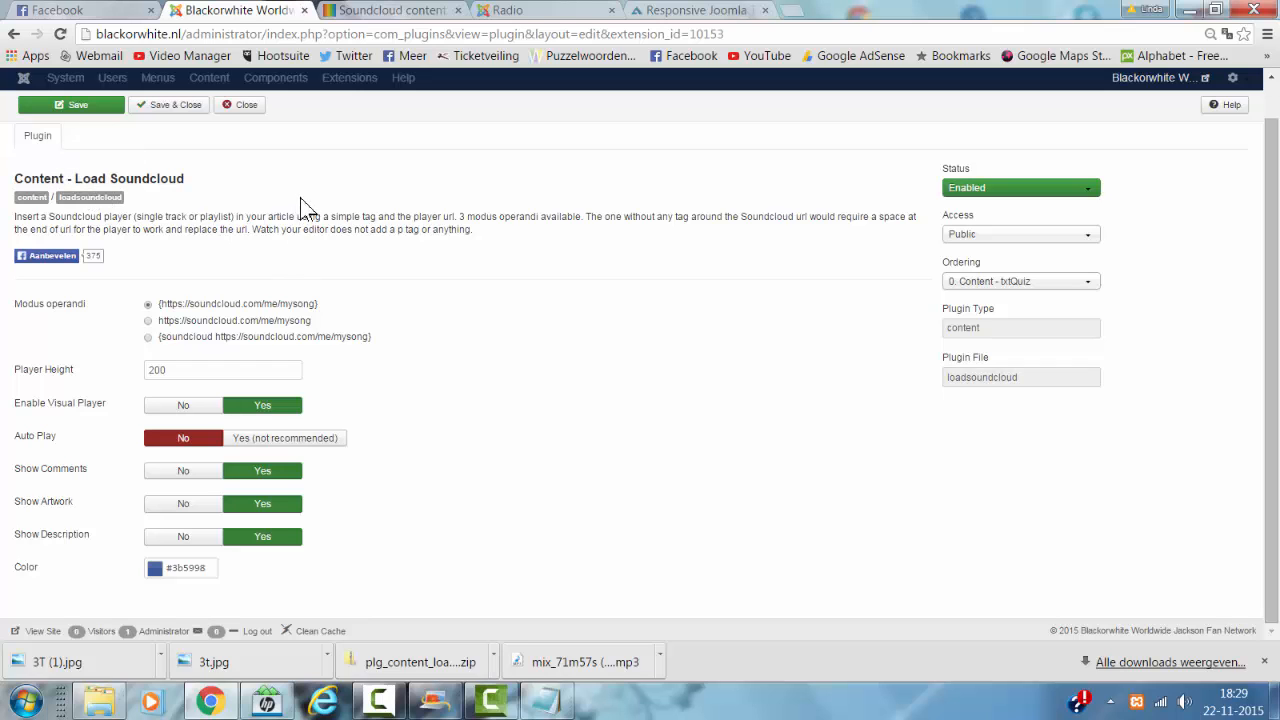
pyautogui.moveTo(418, 360)
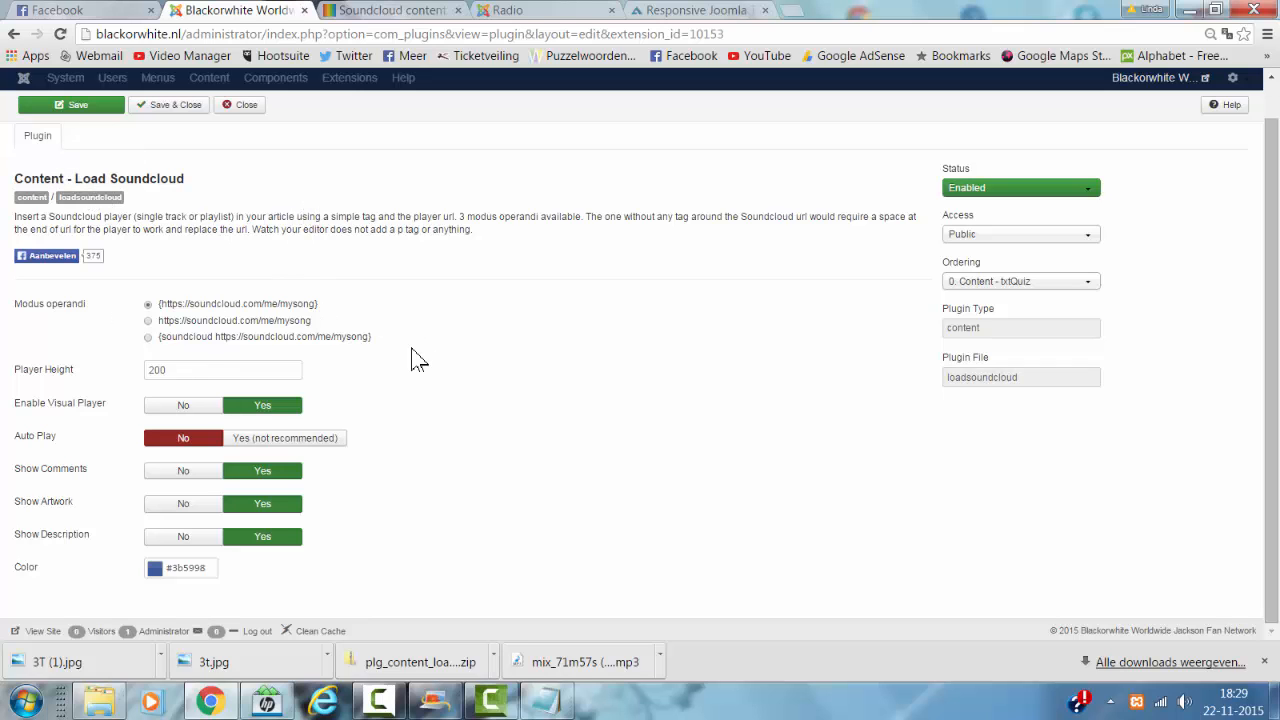
pyautogui.moveTo(427, 362)
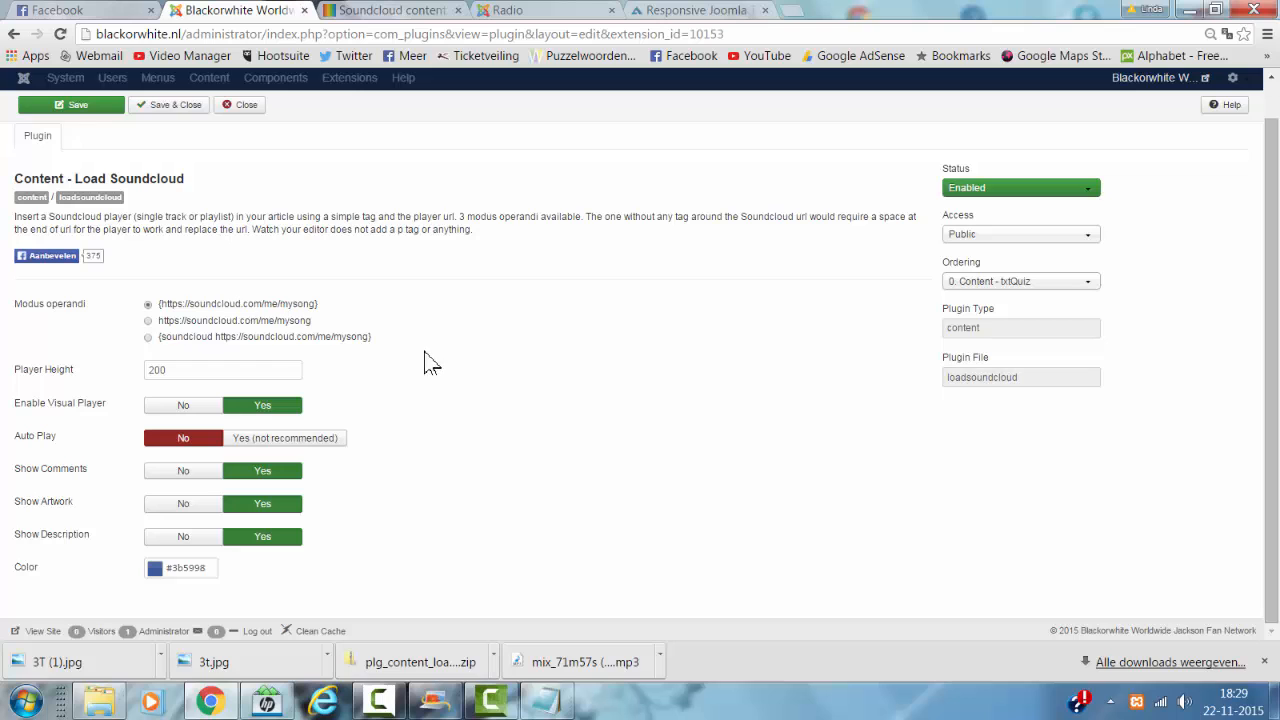
pyautogui.moveTo(397, 348)
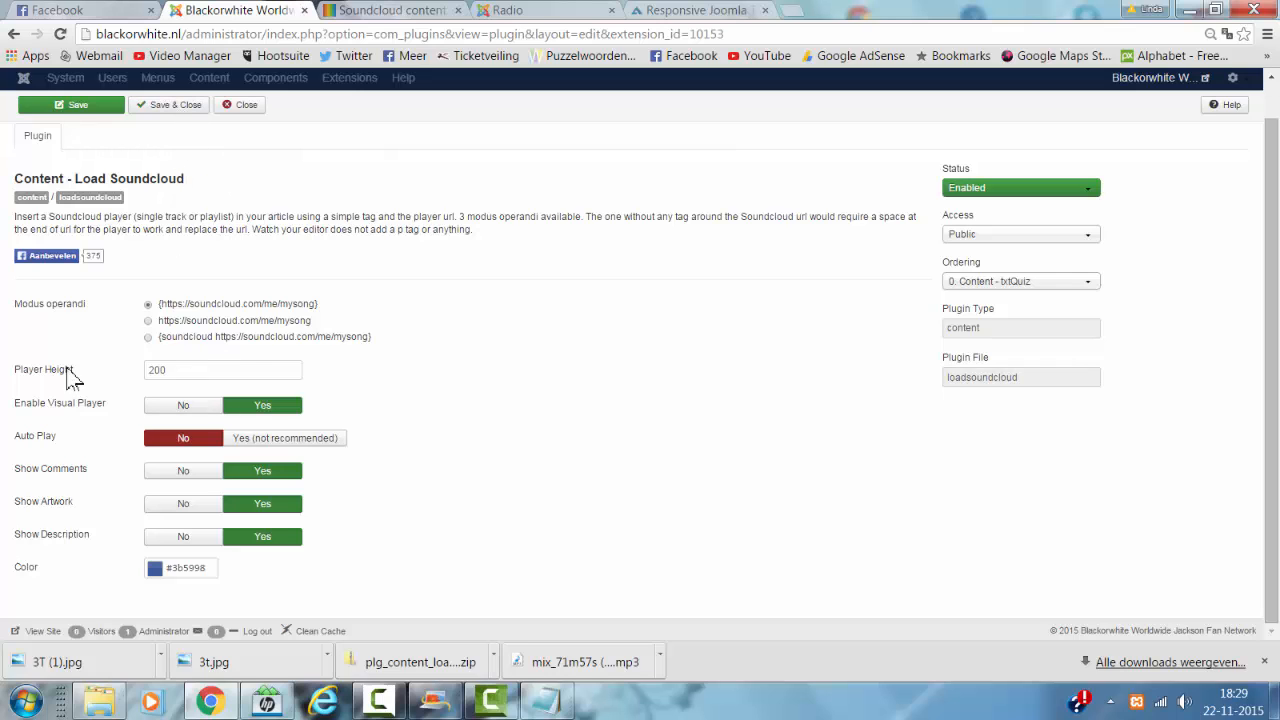
pyautogui.moveTo(85, 573)
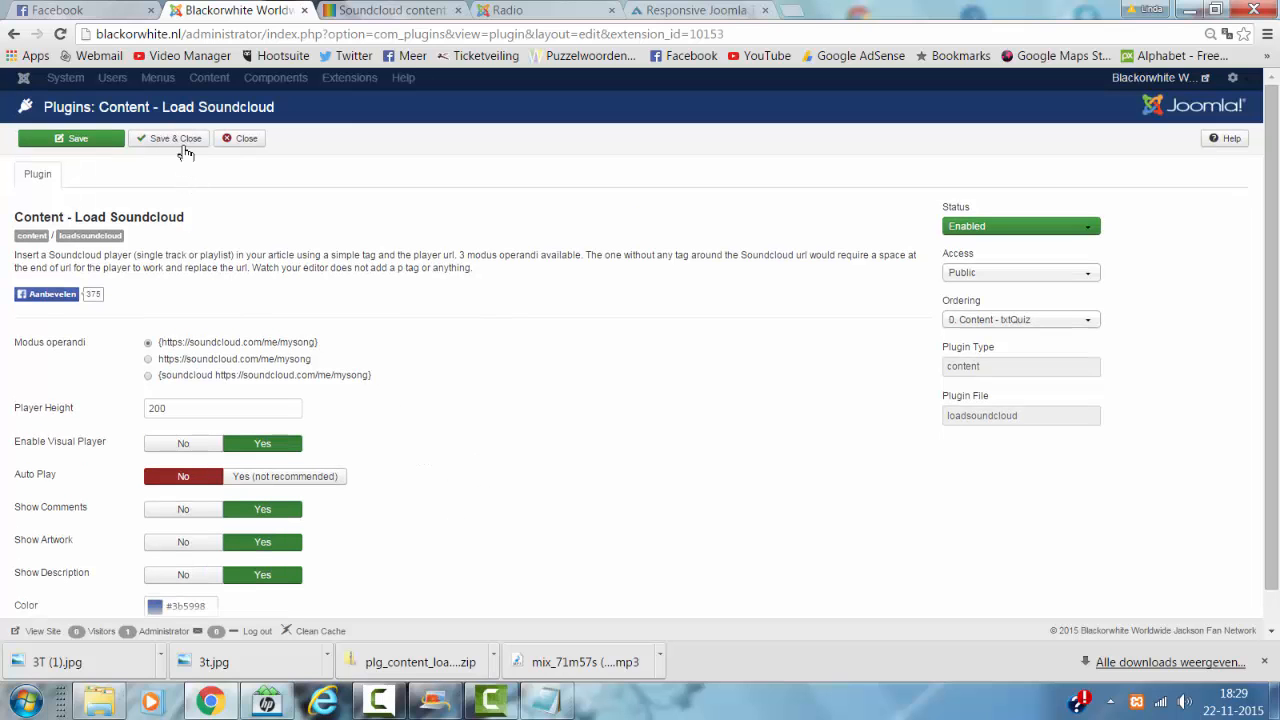
# - Save and close the plugin, then search Articles and open 'Black Or White Radio'
pyautogui.click(169, 138)
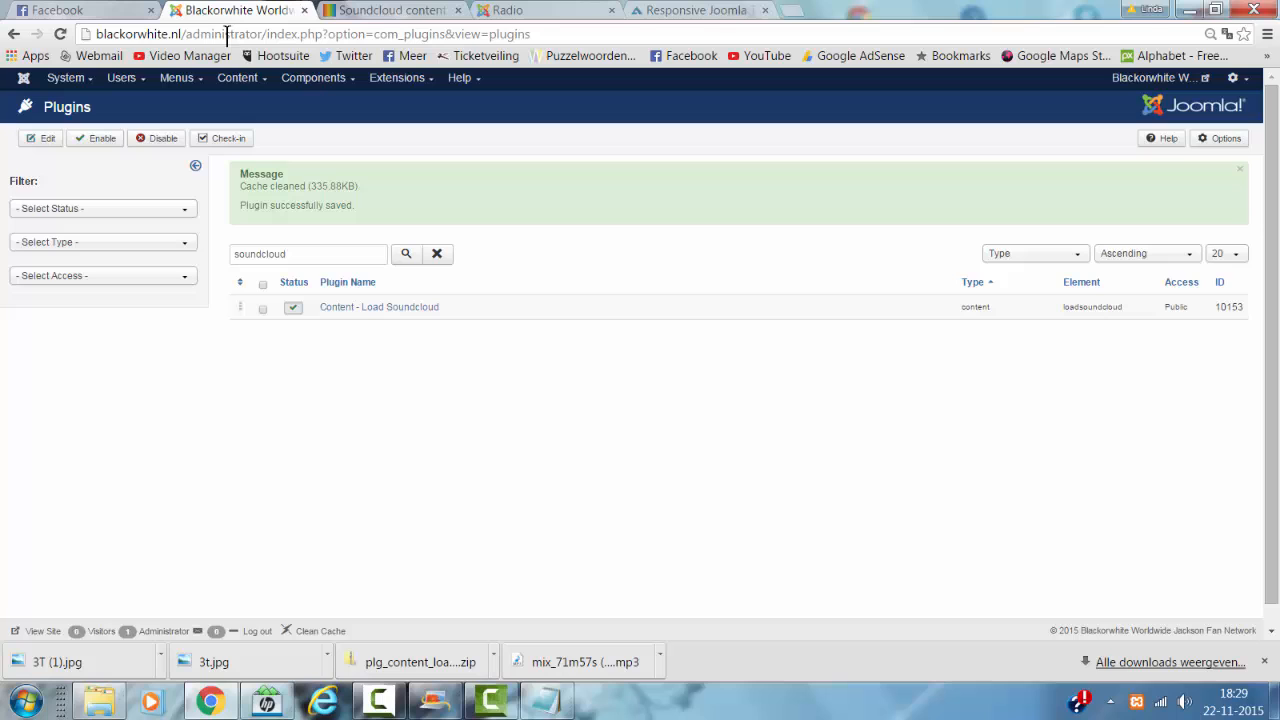
pyautogui.click(237, 77)
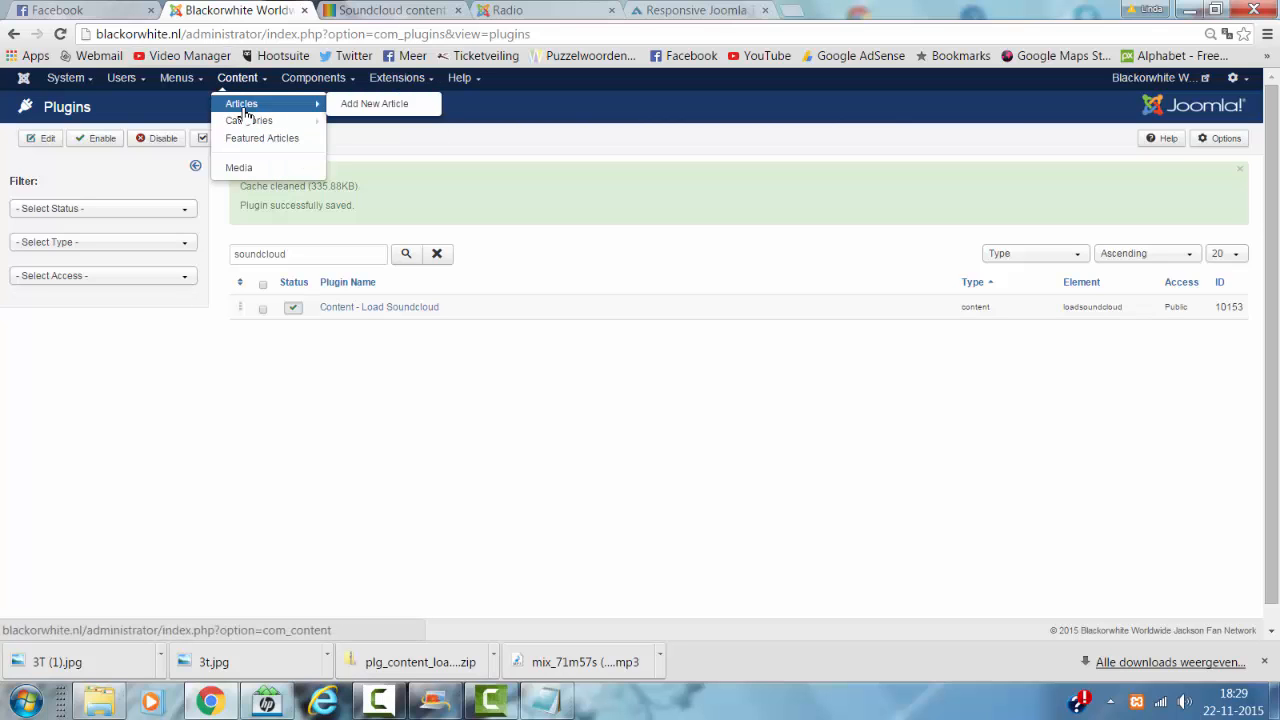
pyautogui.click(241, 103)
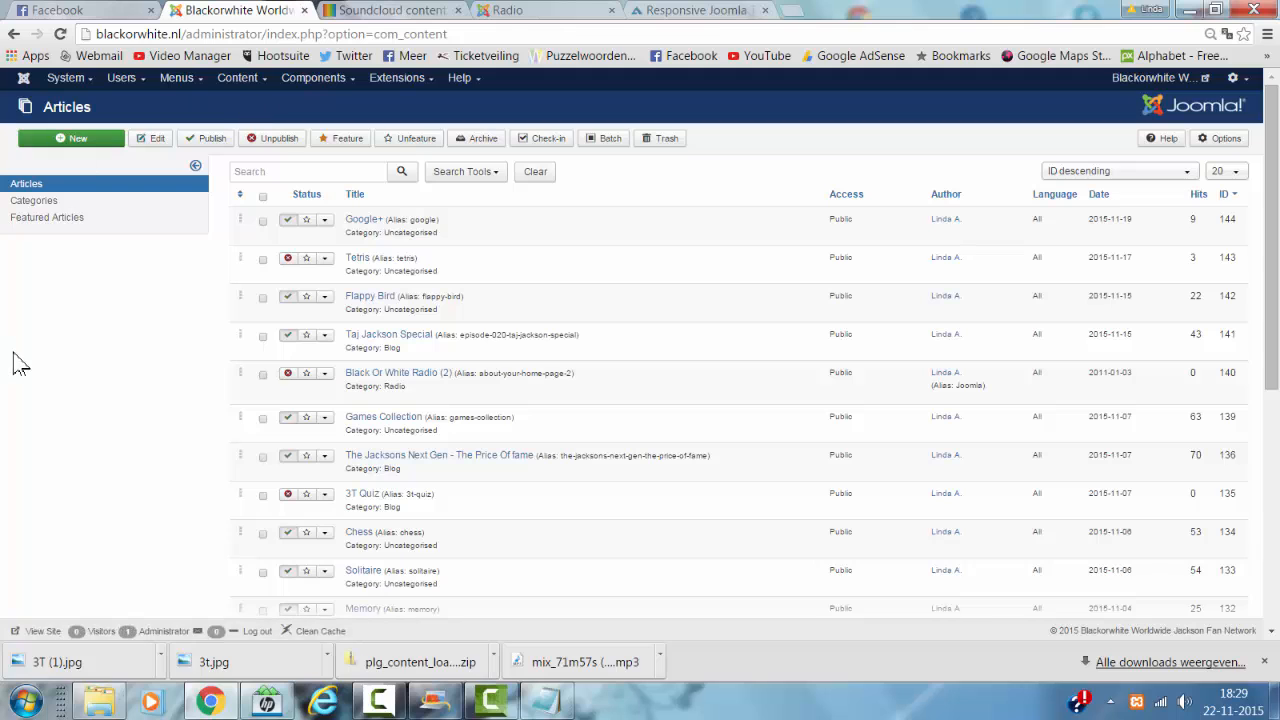
pyautogui.click(308, 171)
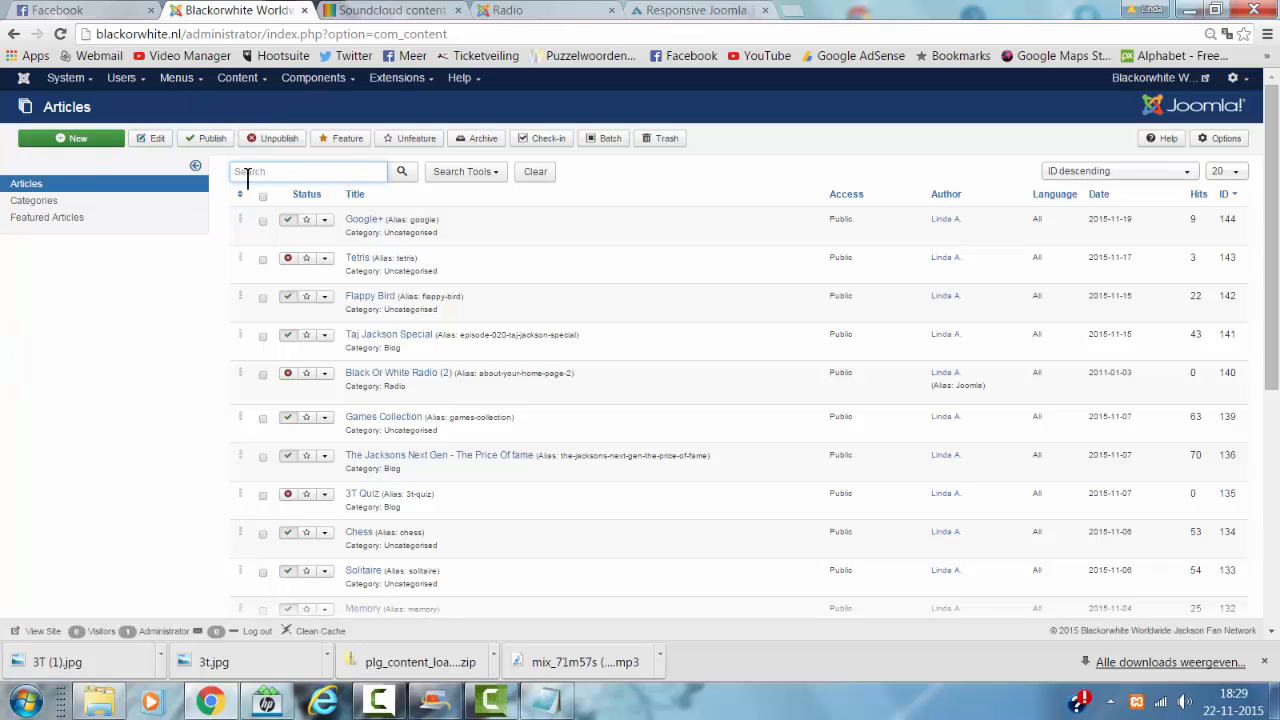
pyautogui.write('radio')
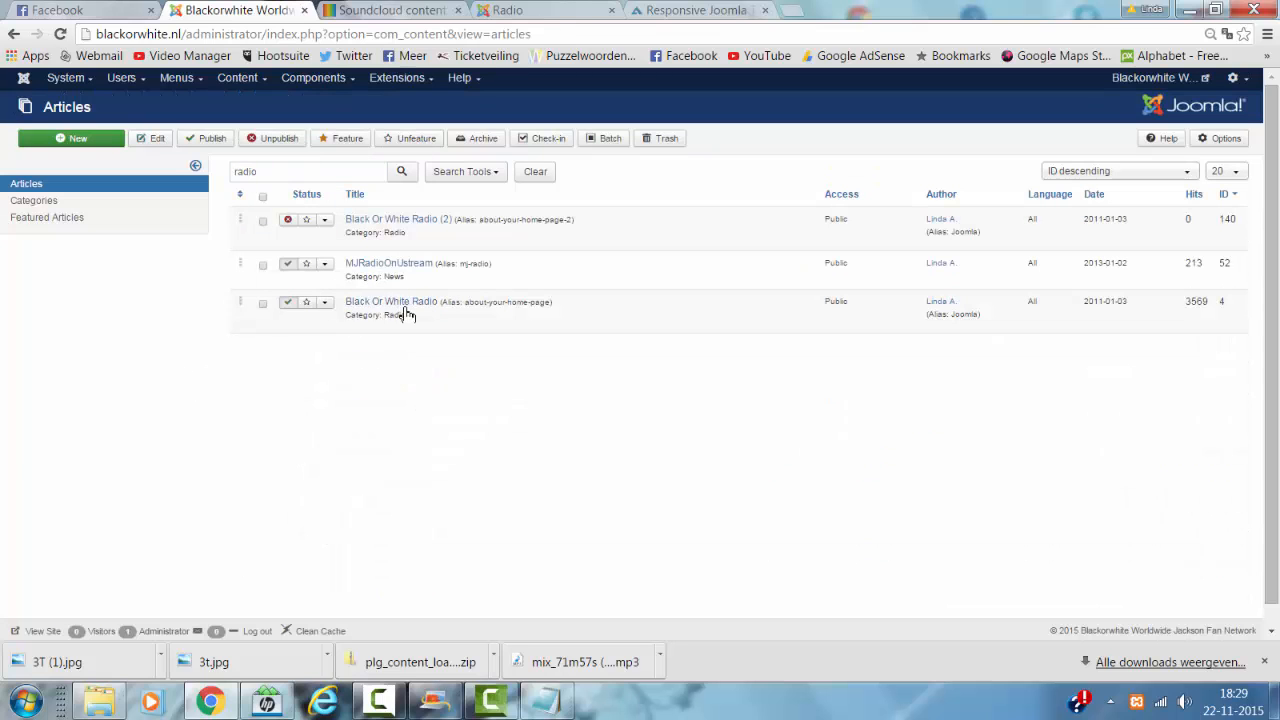
pyautogui.click(390, 301)
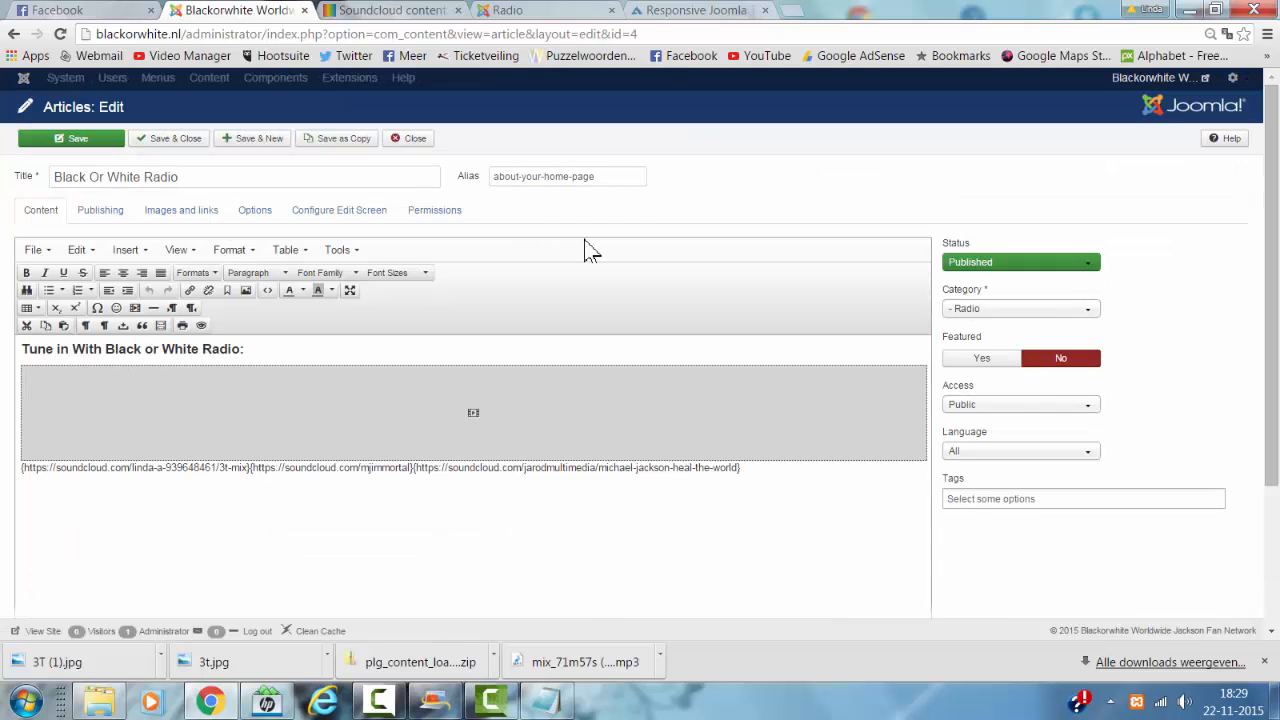
# - View the templates and live Radio tabs, close the 3T mix tab, and return to the article
pyautogui.scroll(-3)
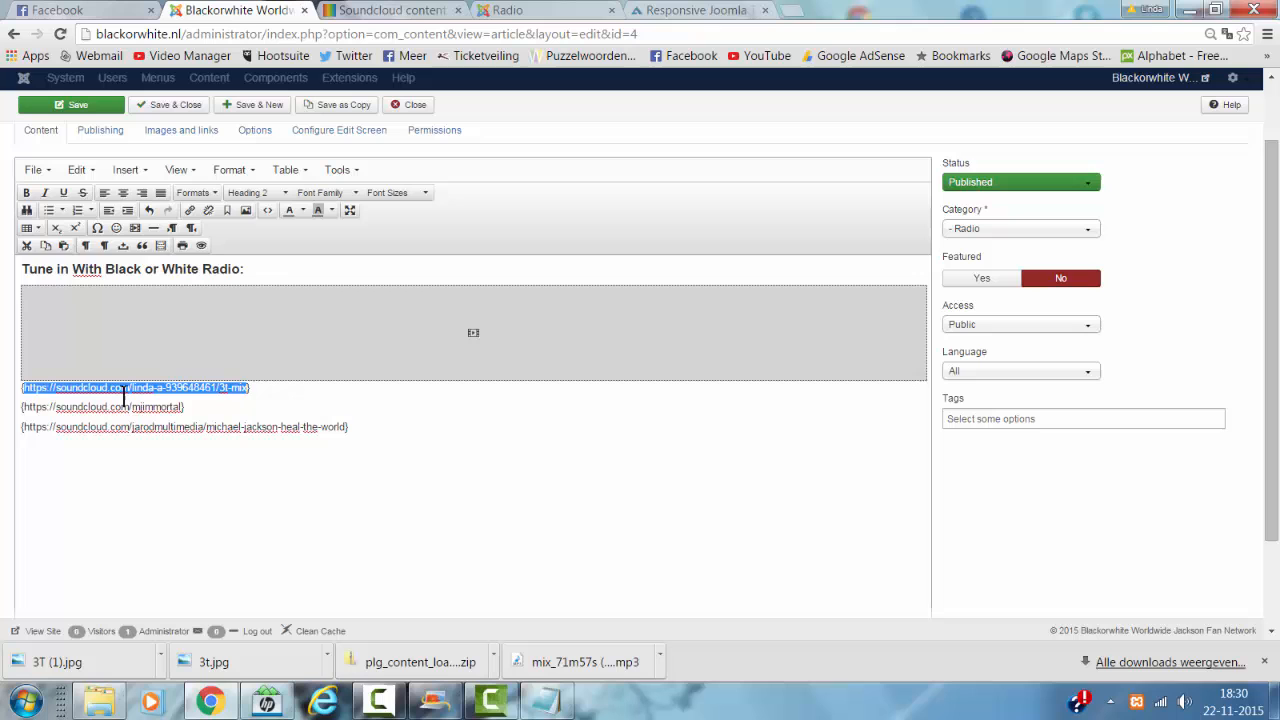
pyautogui.click(690, 10)
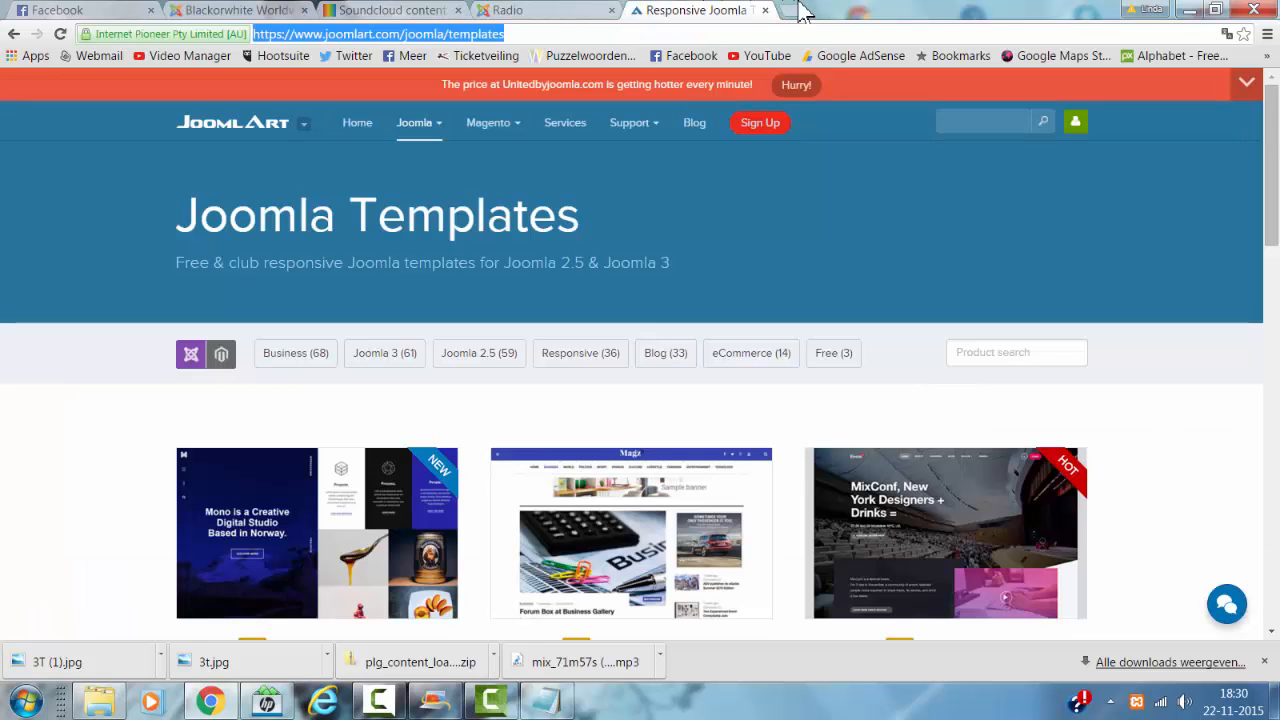
pyautogui.moveTo(30, 135)
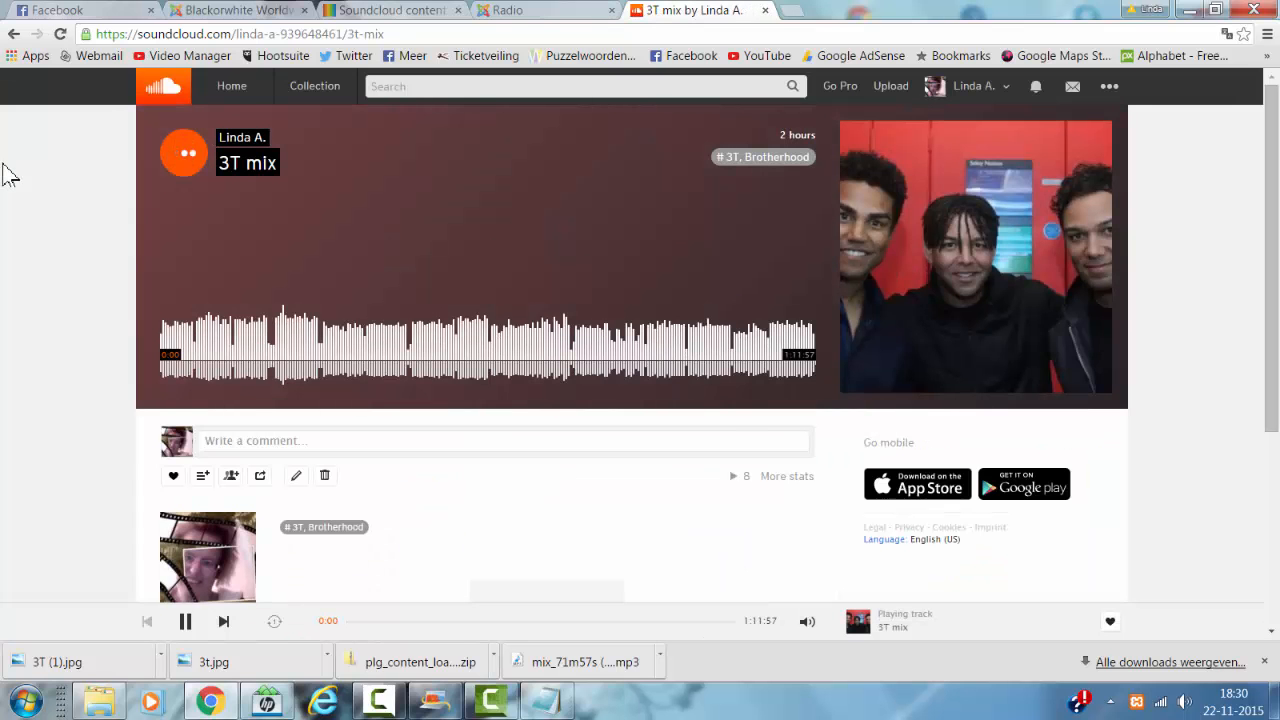
pyautogui.click(507, 10)
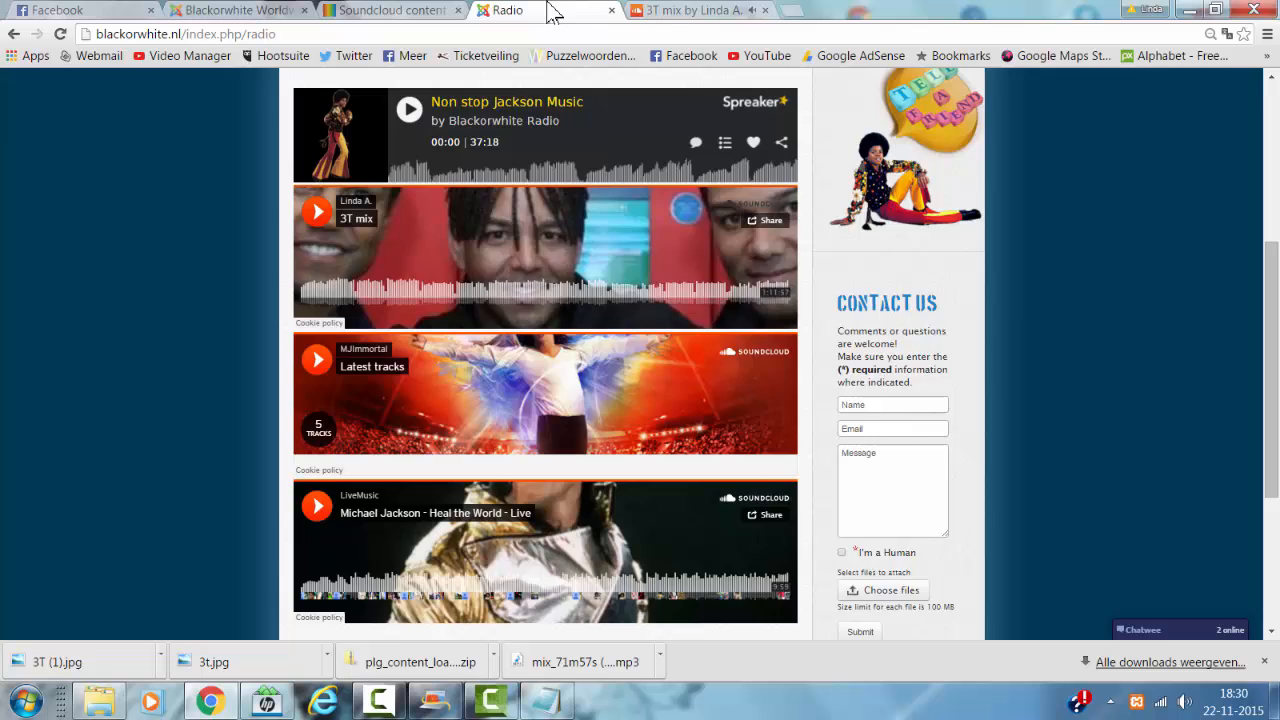
pyautogui.click(690, 10)
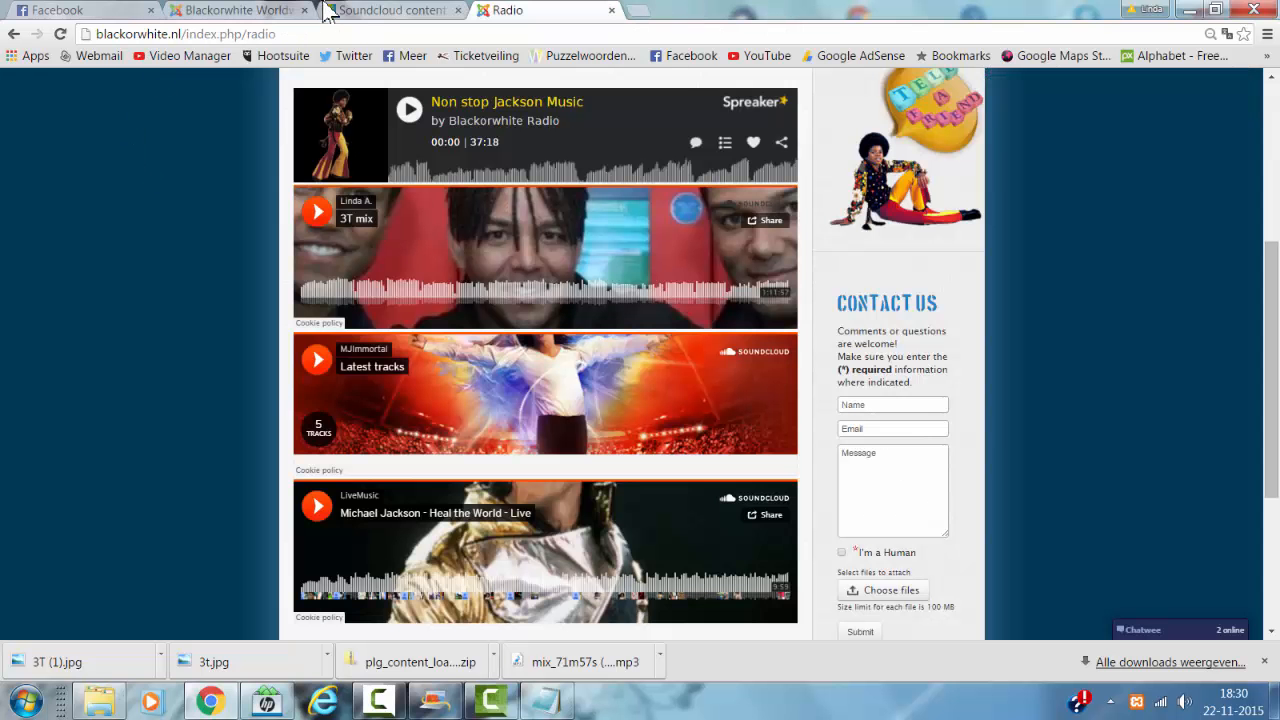
pyautogui.click(235, 10)
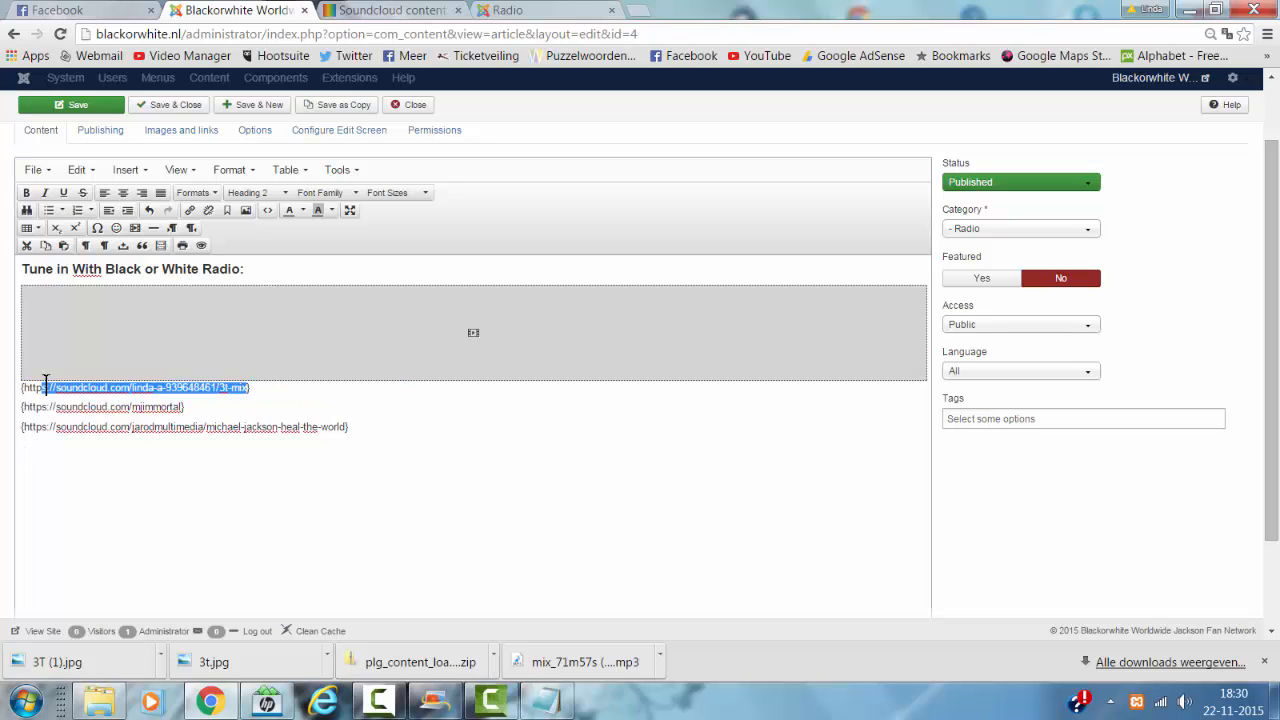
# - Consult the Kladblok note of SoundCloud tag formats and join the article's first two tags
pyautogui.click(24, 387)
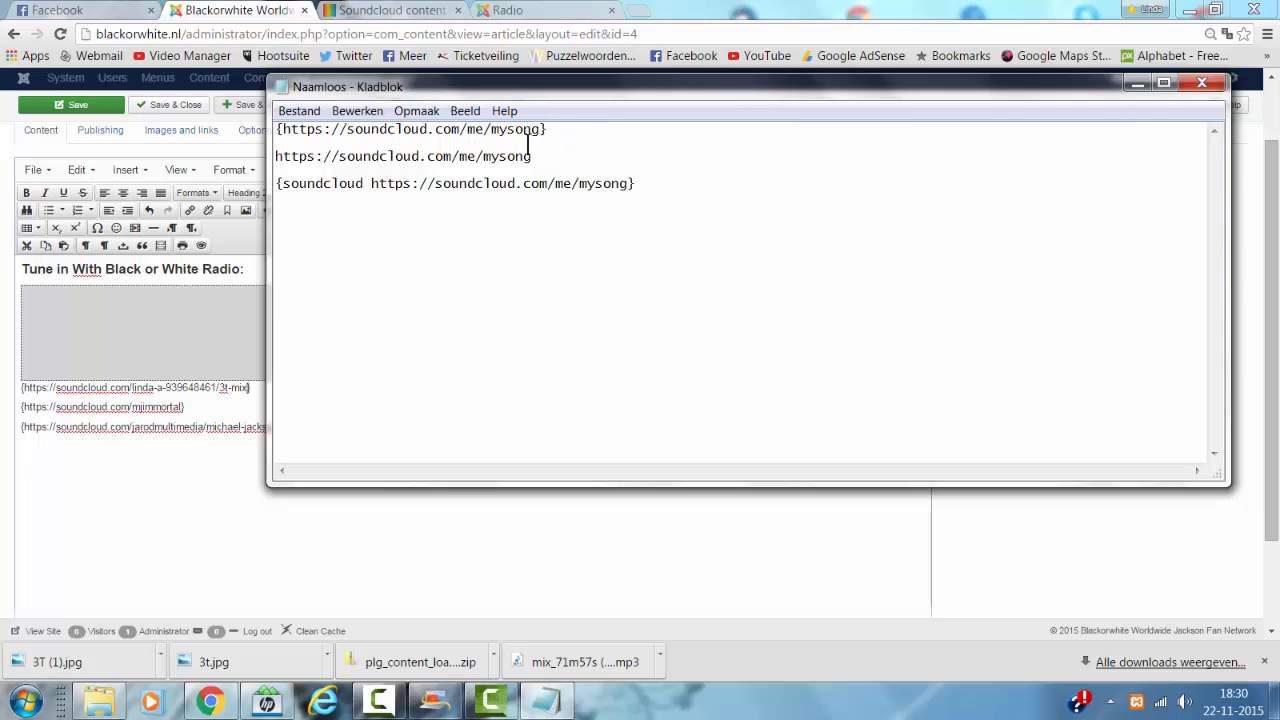
pyautogui.press('ctrl+a')
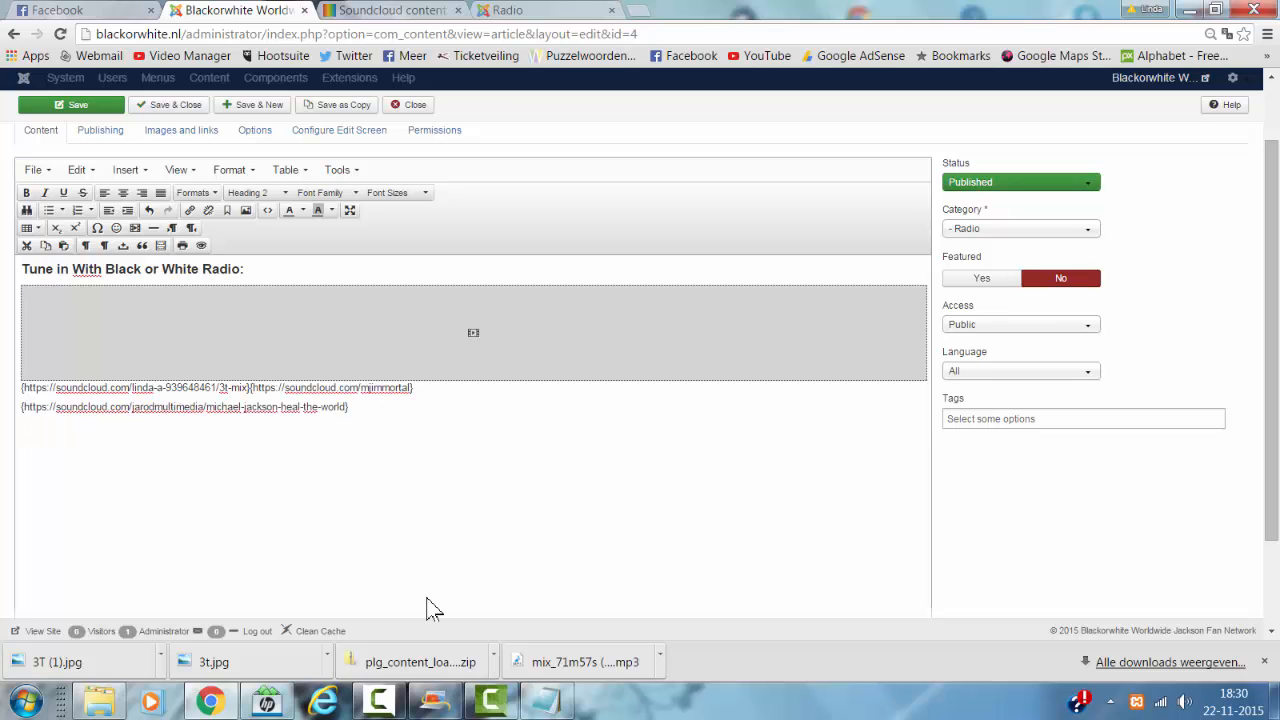
# - Save the article and confirm the Radio page shows 3T mix, MJImmortal and Heal the World players
pyautogui.click(545, 10)
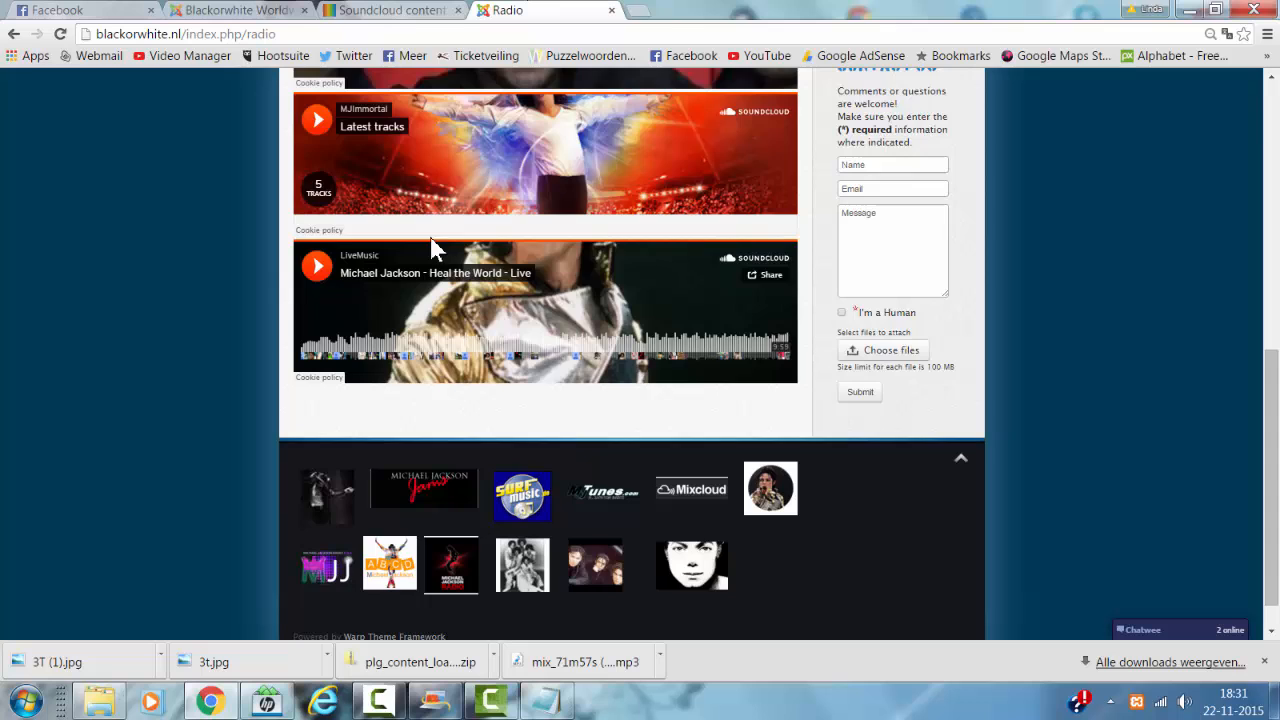
pyautogui.scroll(3)
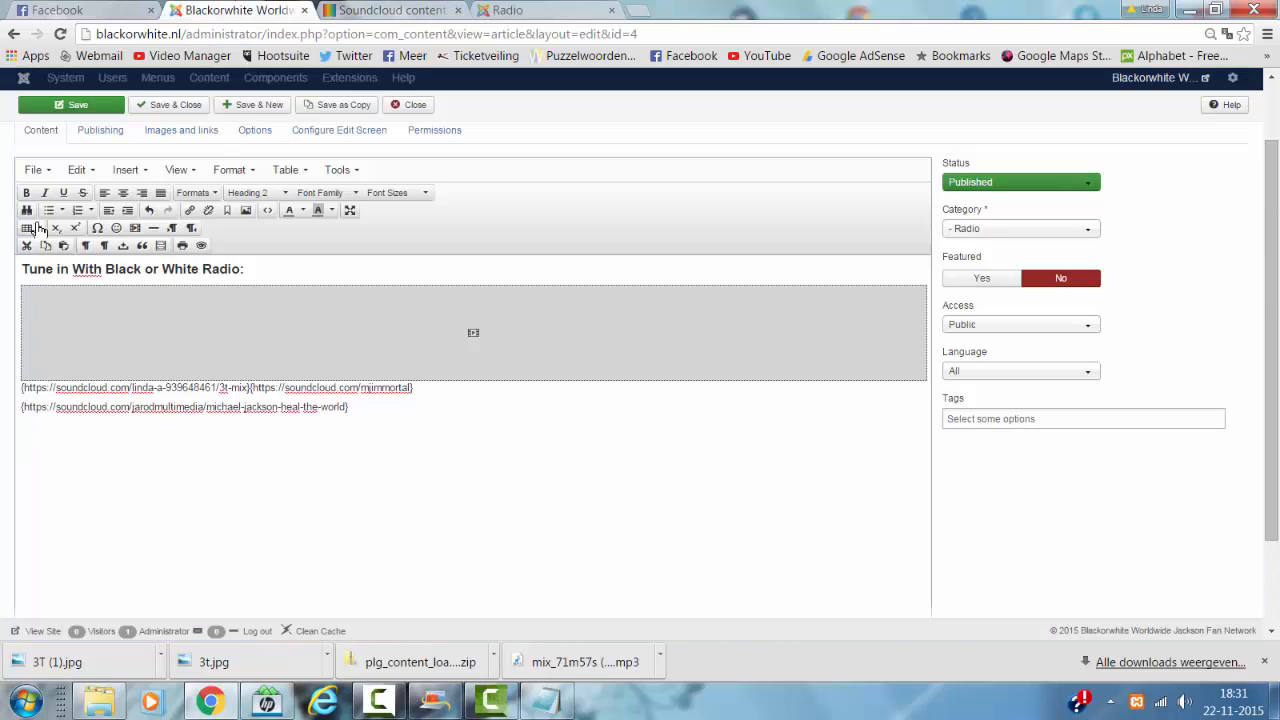
pyautogui.click(71, 104)
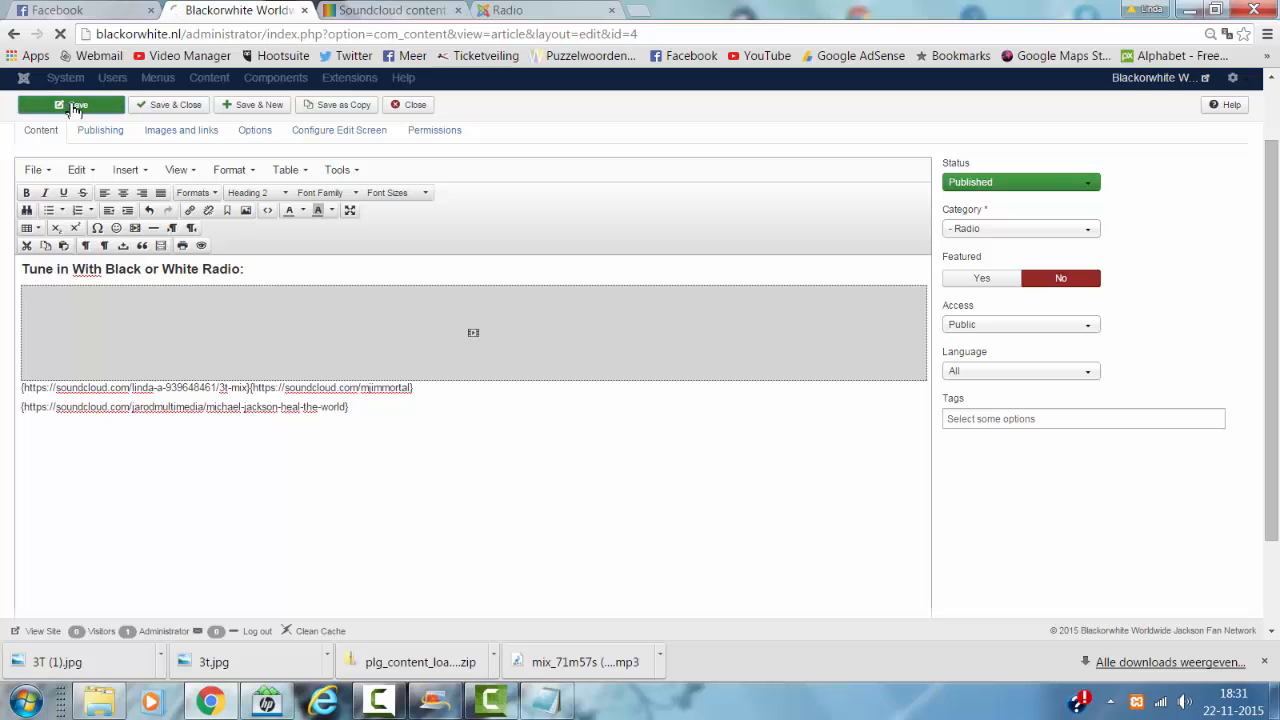
pyautogui.click(71, 104)
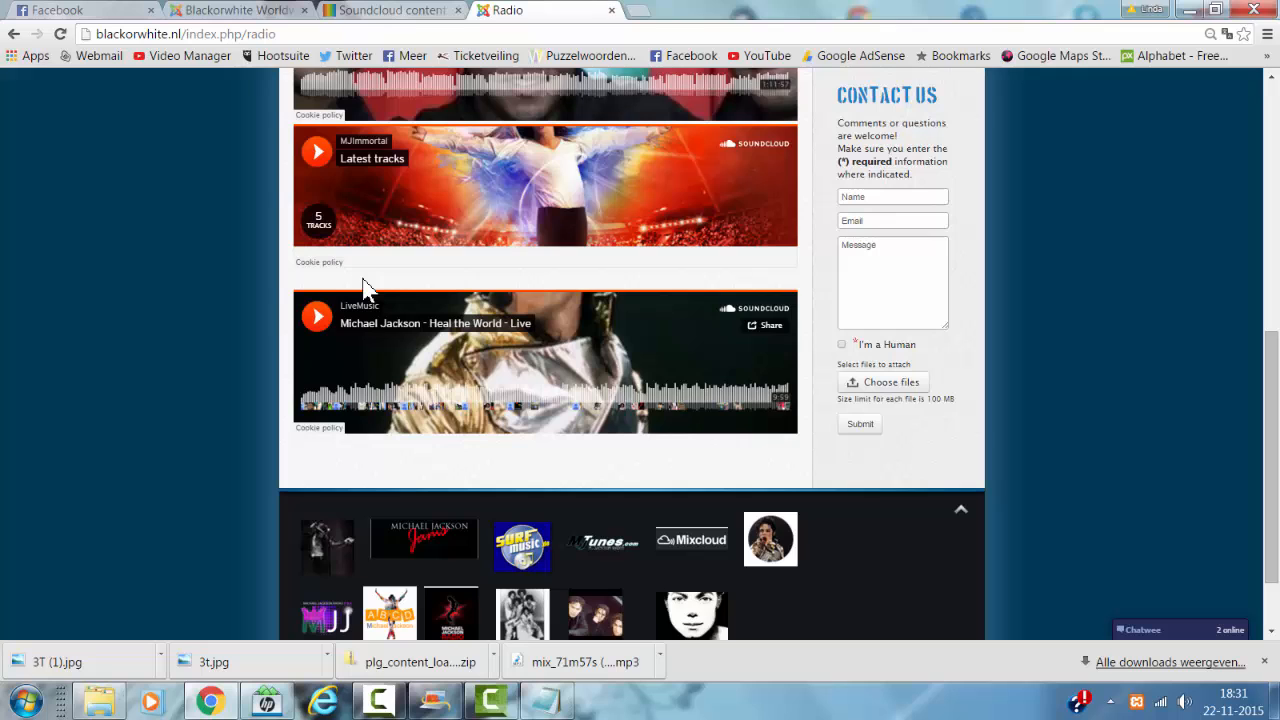
pyautogui.scroll(3)
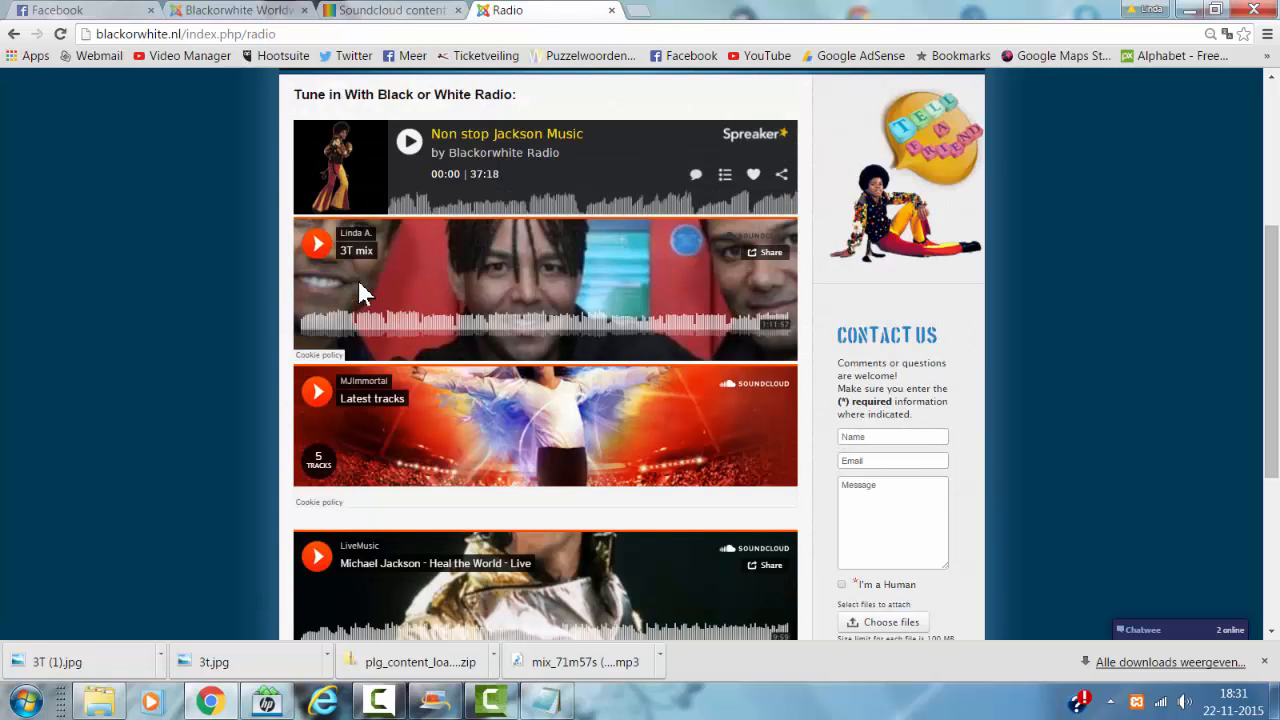
# - Put the three SoundCloud tags back on separate lines, then view the live Radio page
pyautogui.click(235, 10)
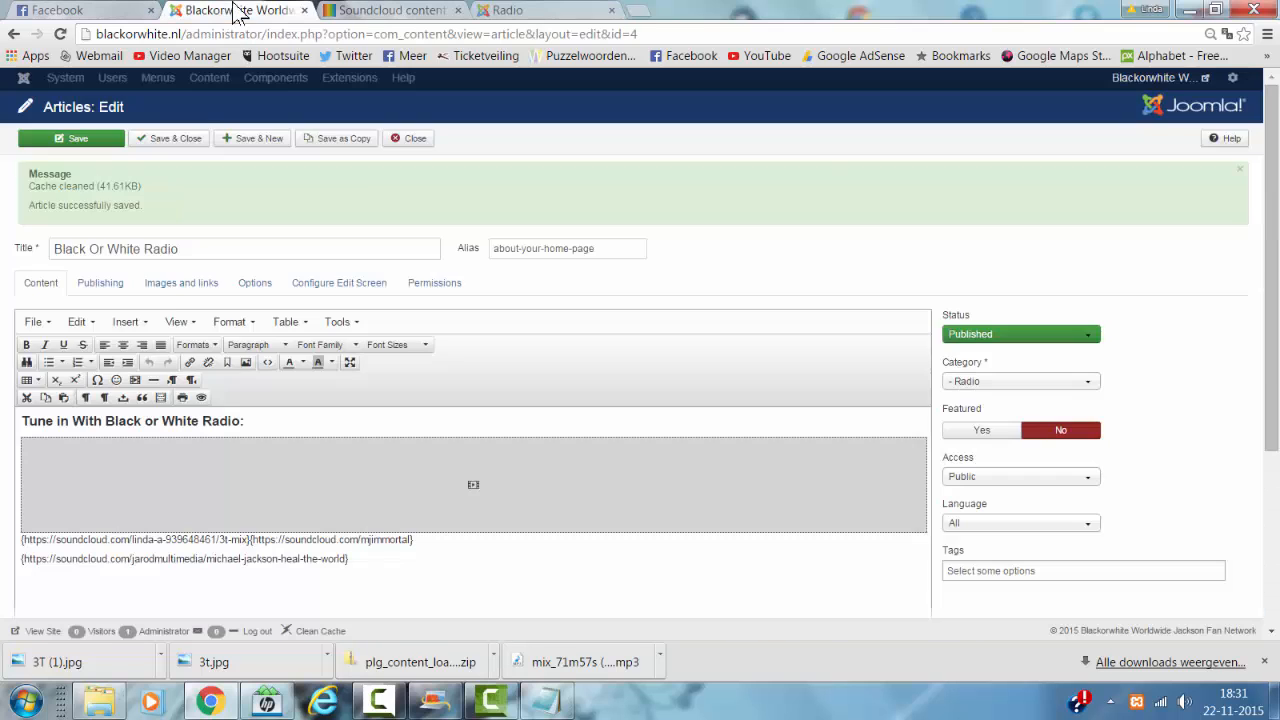
pyautogui.scroll(-3)
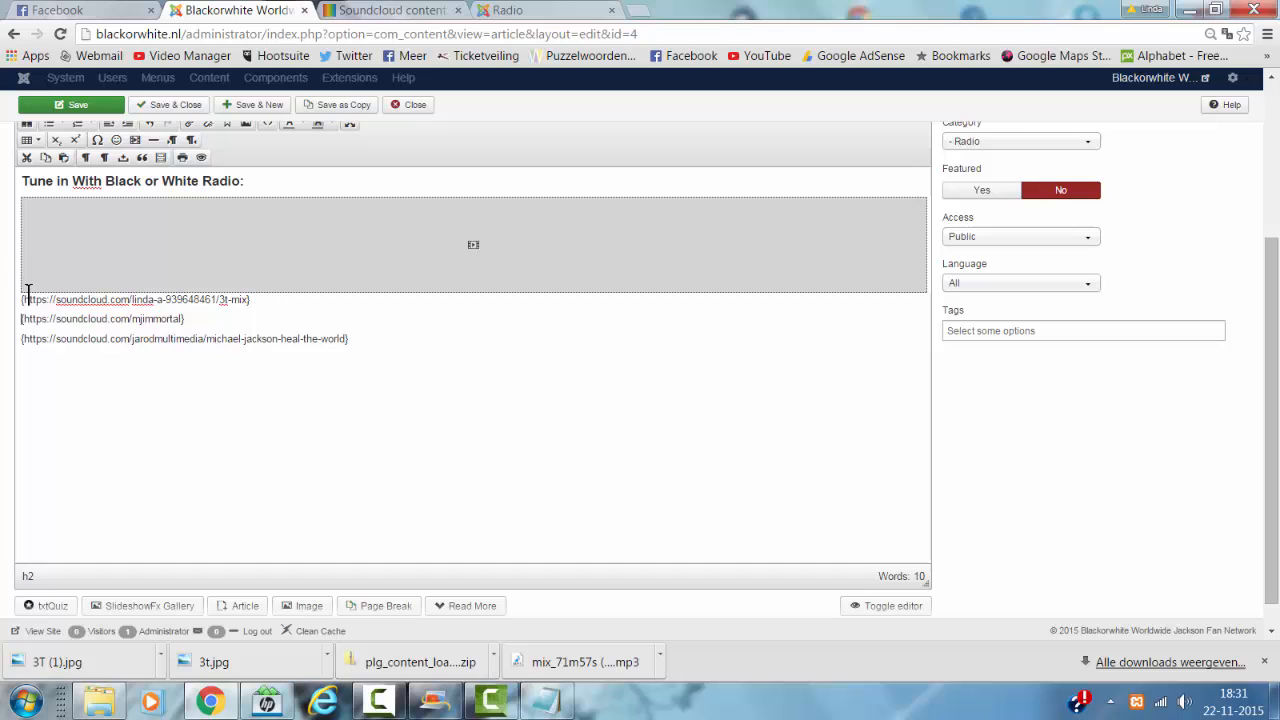
pyautogui.moveTo(25, 314)
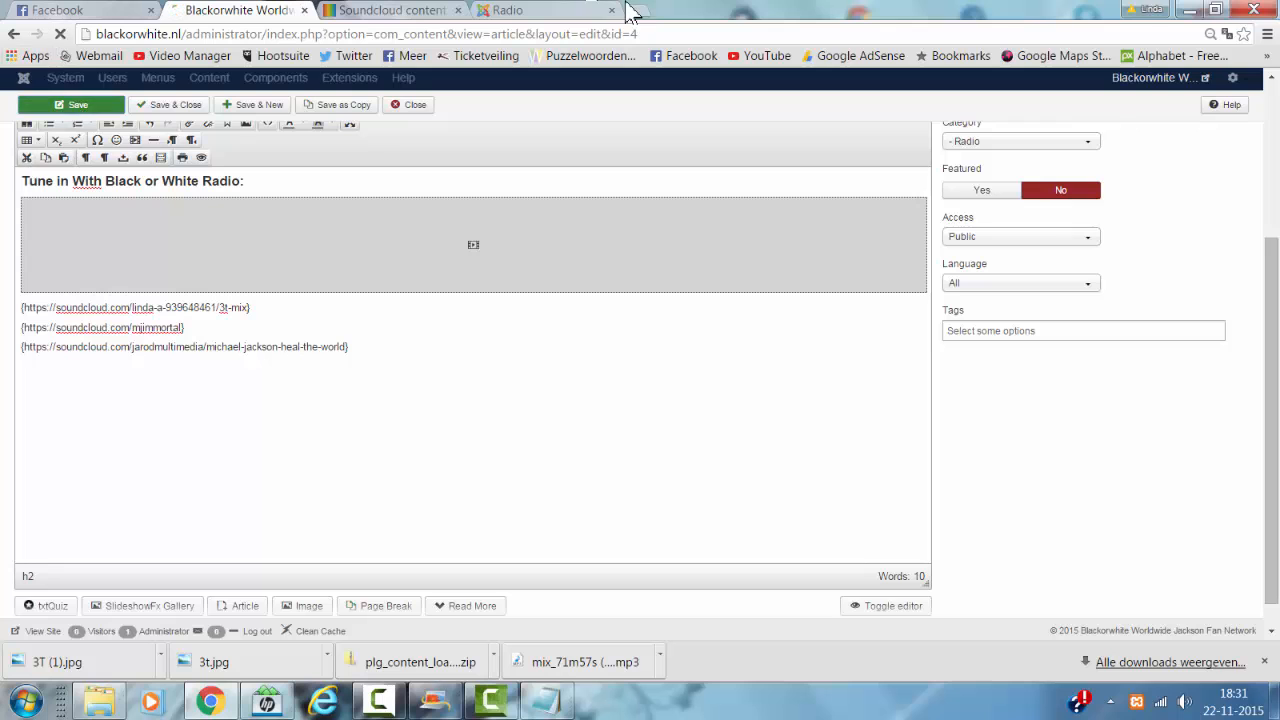
pyautogui.click(530, 10)
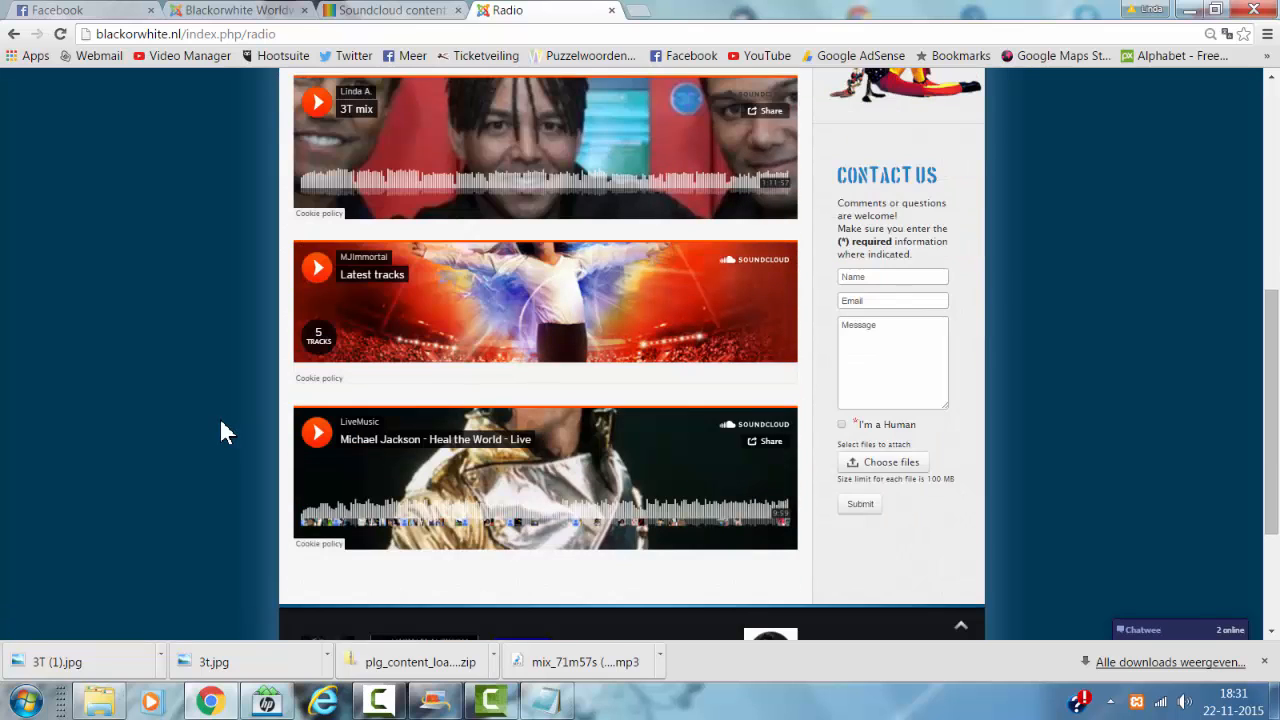
pyautogui.scroll(3)
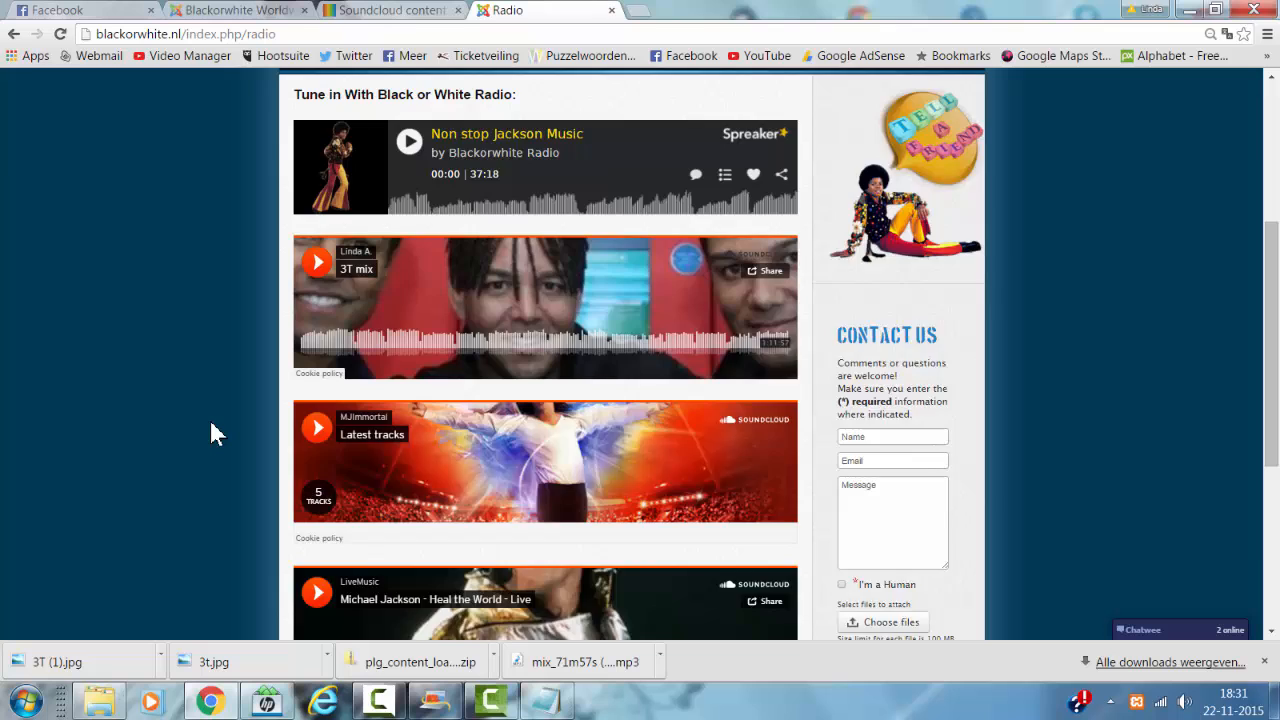
pyautogui.scroll(-3)
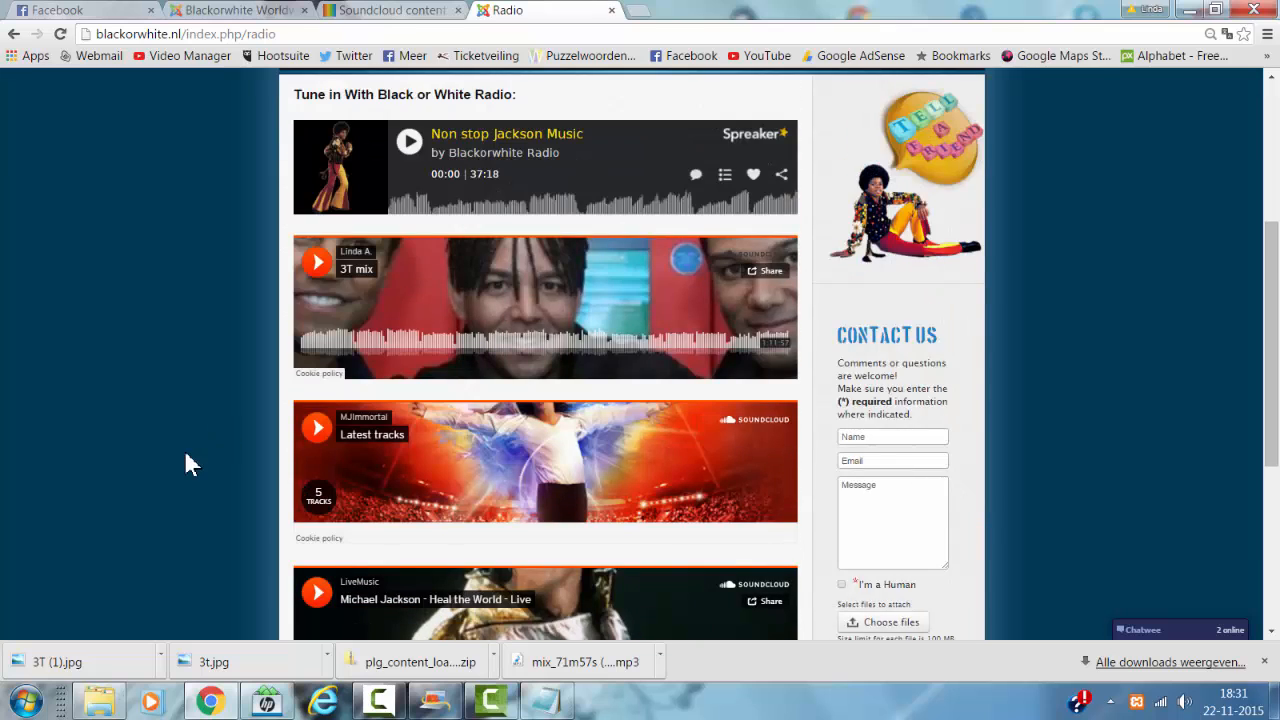
pyautogui.scroll(-3)
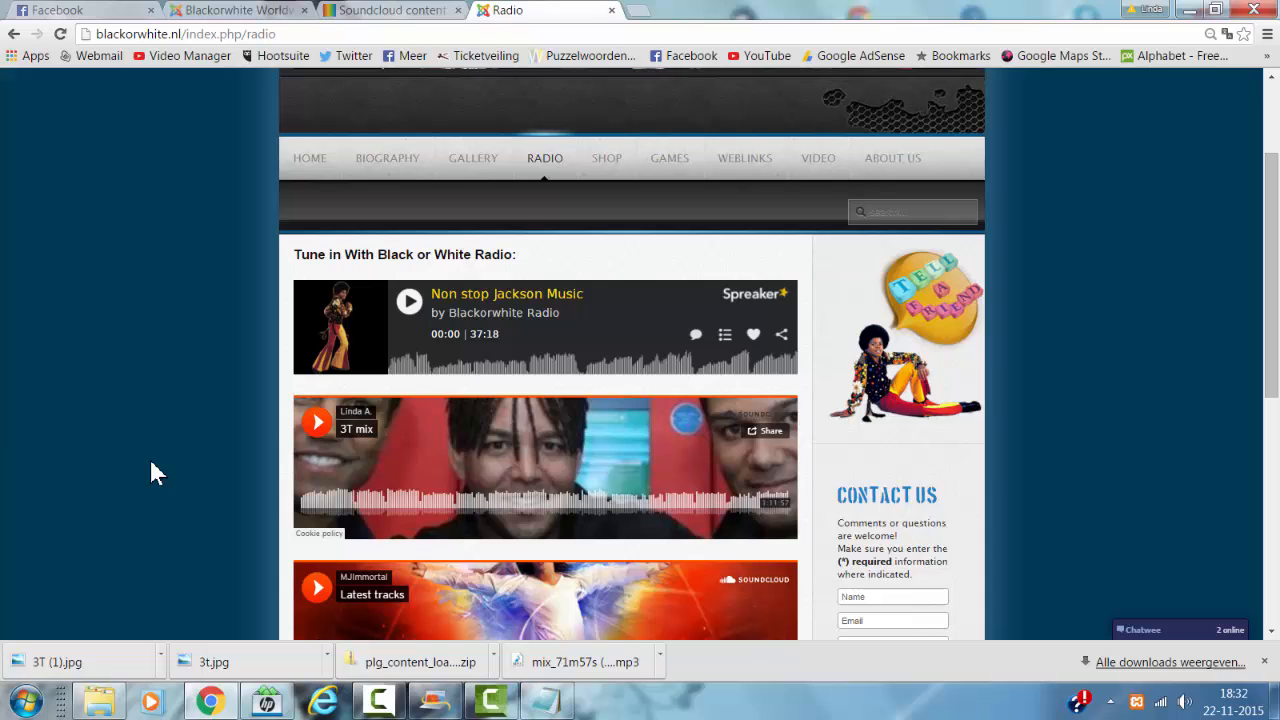
pyautogui.moveTo(210, 463)
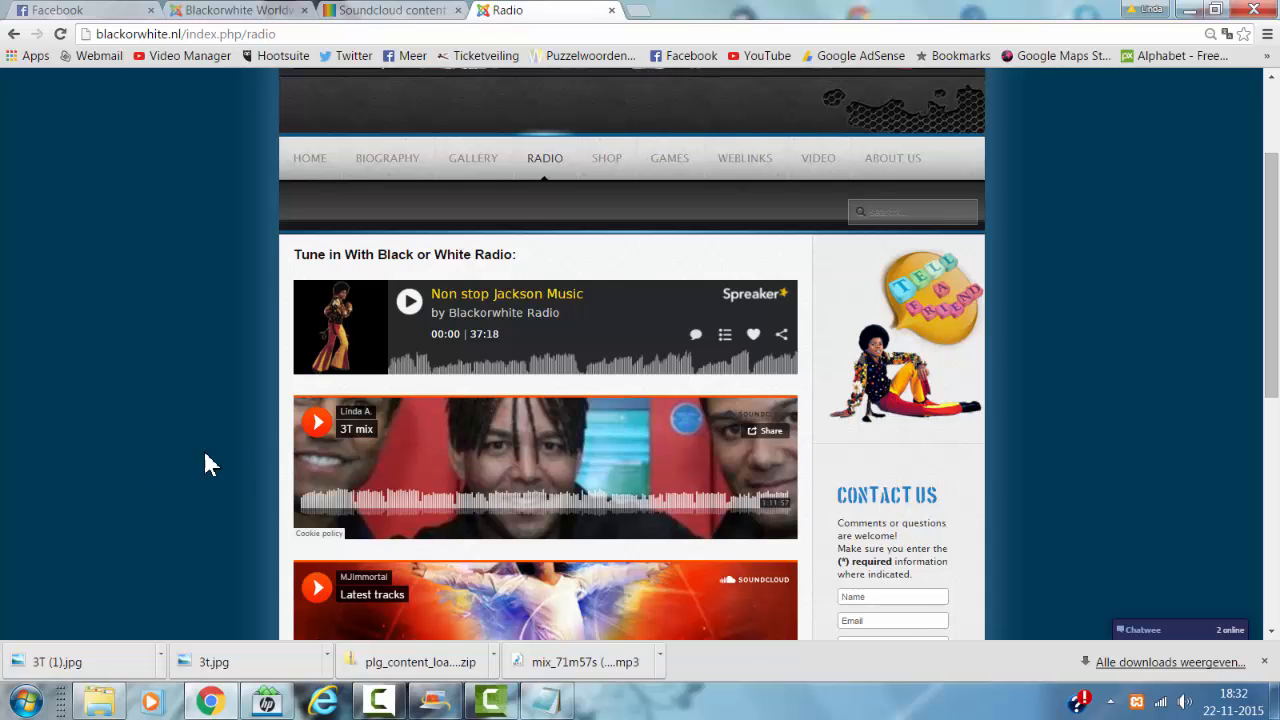
pyautogui.moveTo(357, 418)
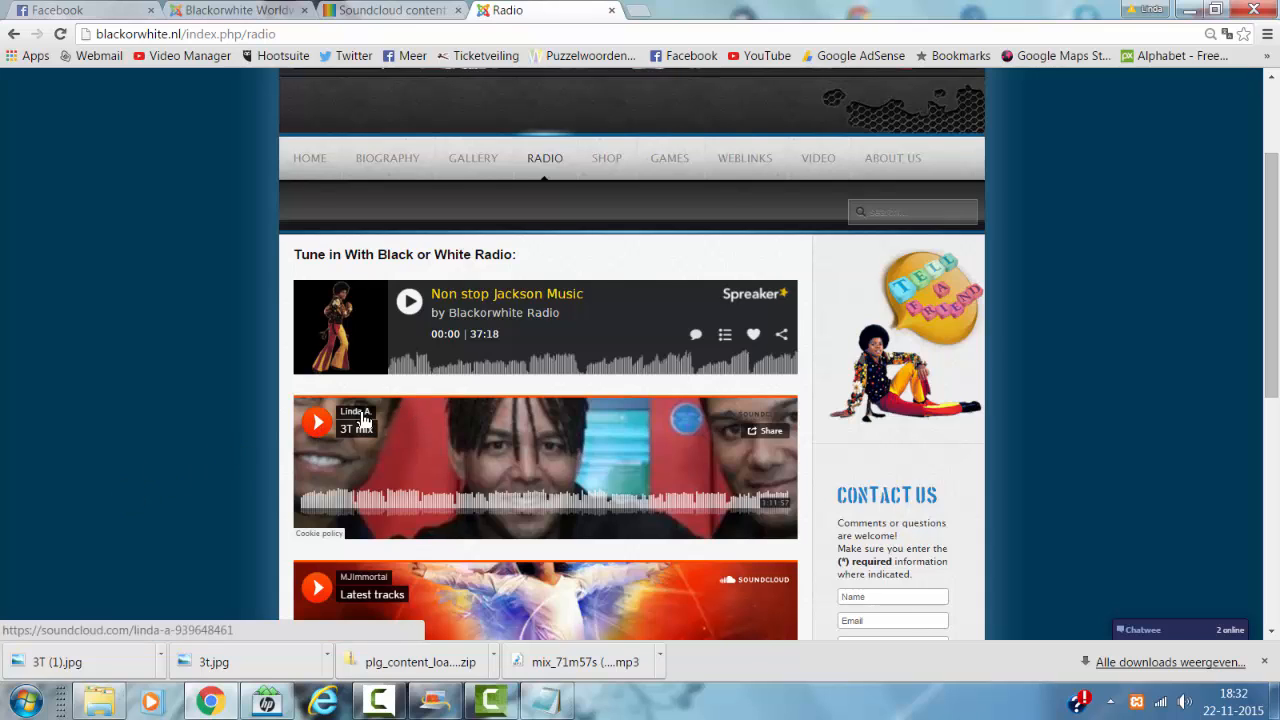
pyautogui.moveTo(356, 420)
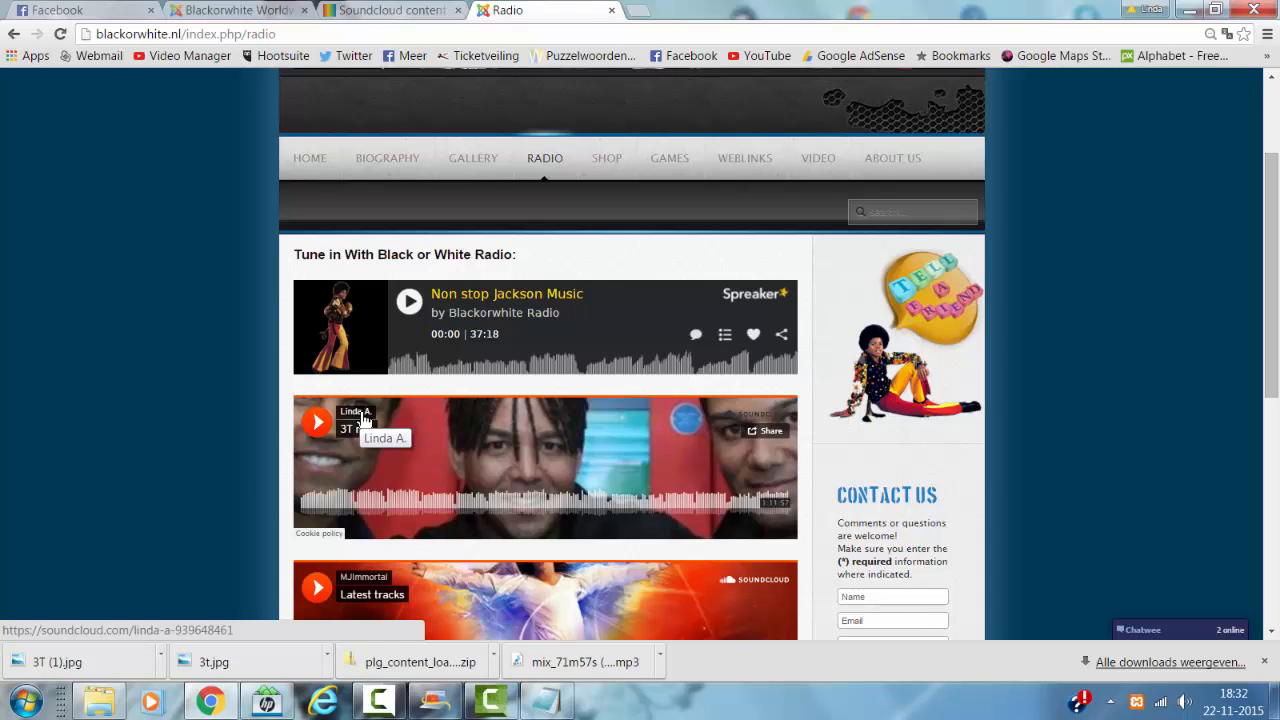